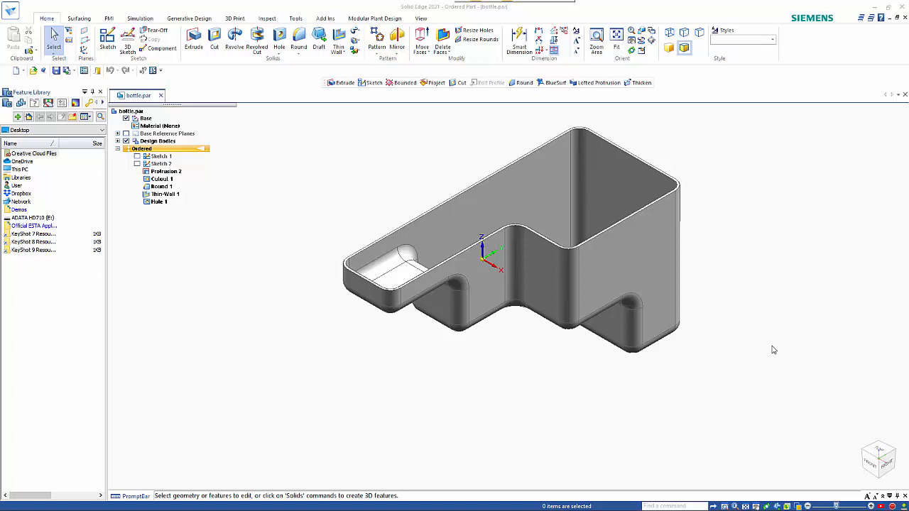
mouse_move(756, 367)
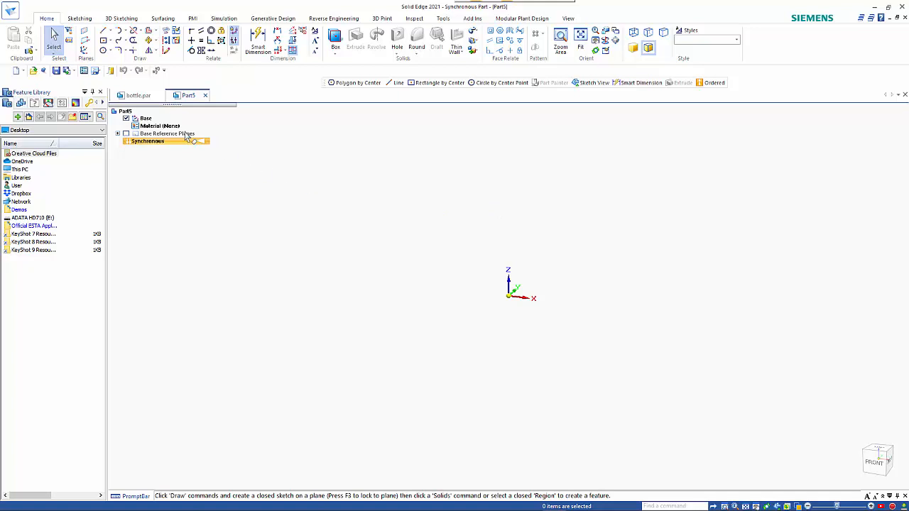
Switch the new part from synchronous to ordered modelling via PathFinder.
right_click(148, 141)
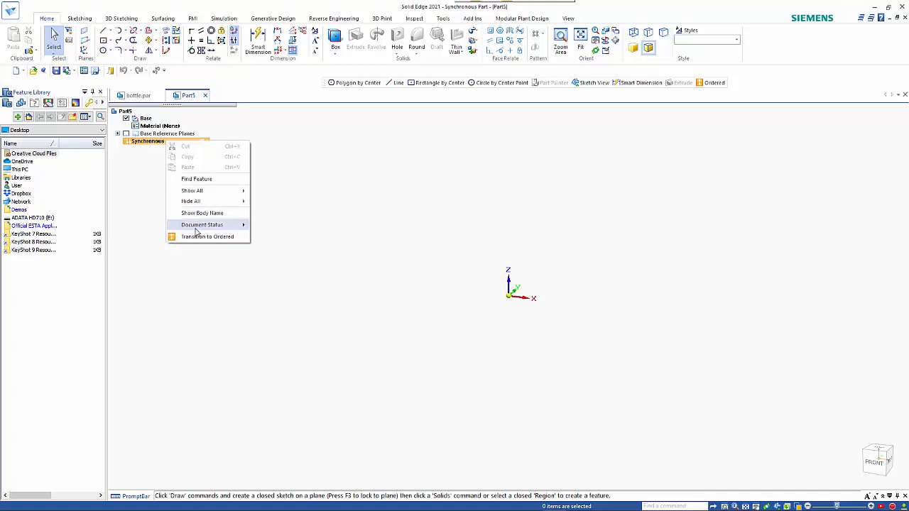
left_click(208, 236)
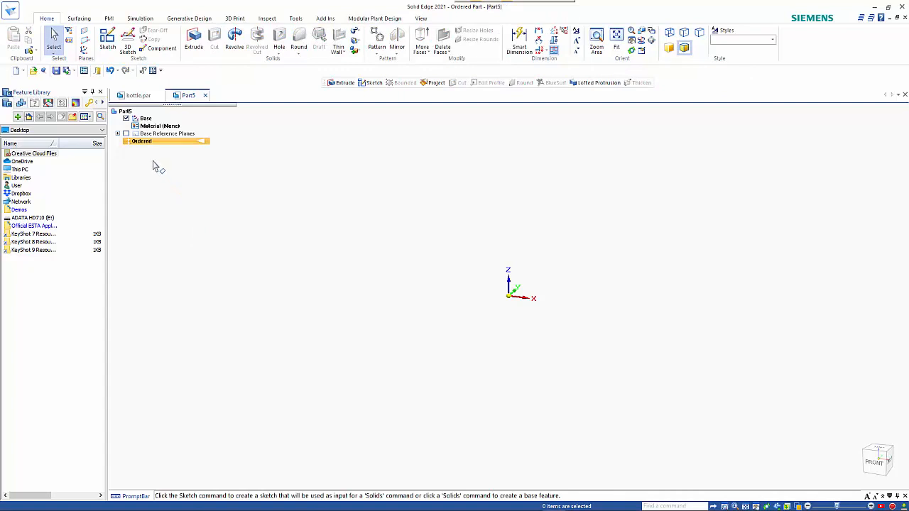
mouse_move(29, 54)
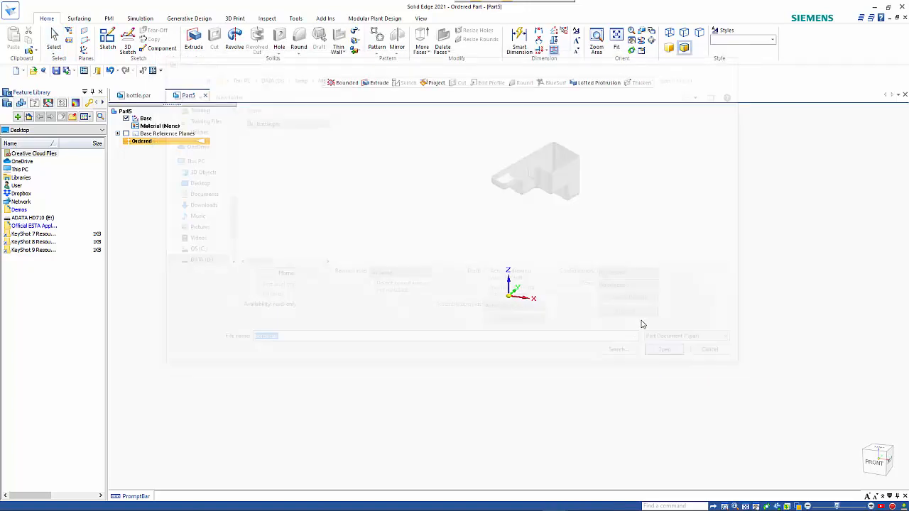
Part Copy bottle.par in as a construction body with shrink factor 0.02.
left_click(665, 350)
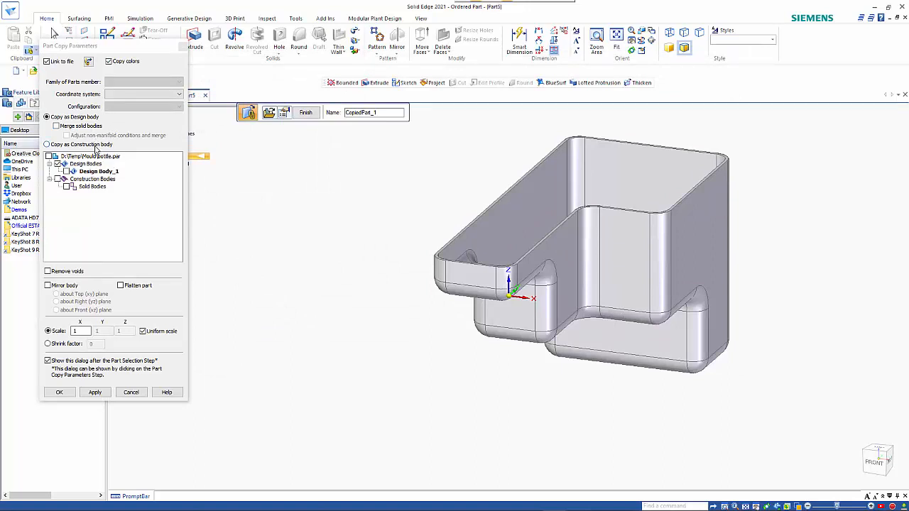
left_click(47, 144)
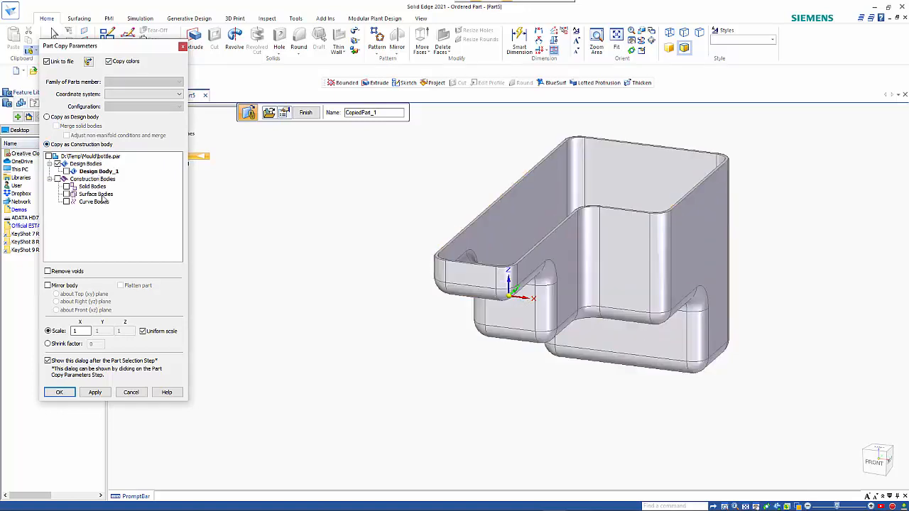
mouse_move(105, 211)
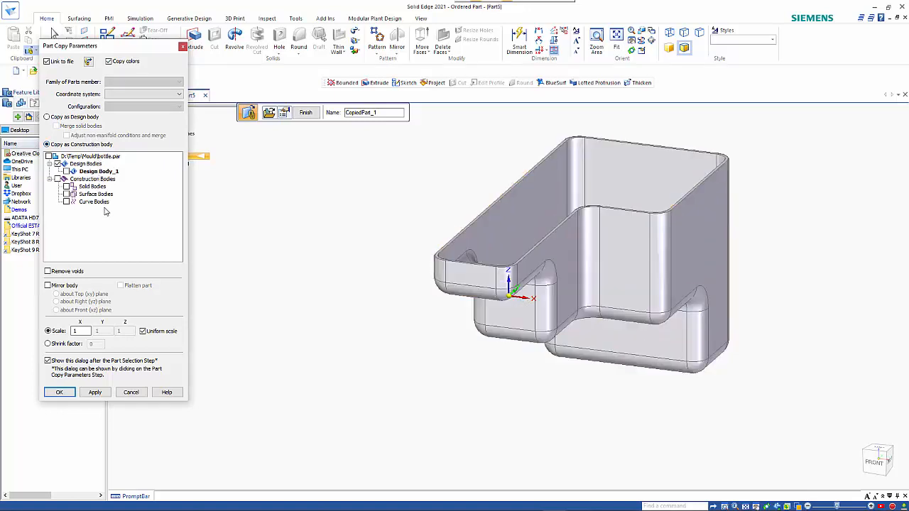
left_click(48, 344)
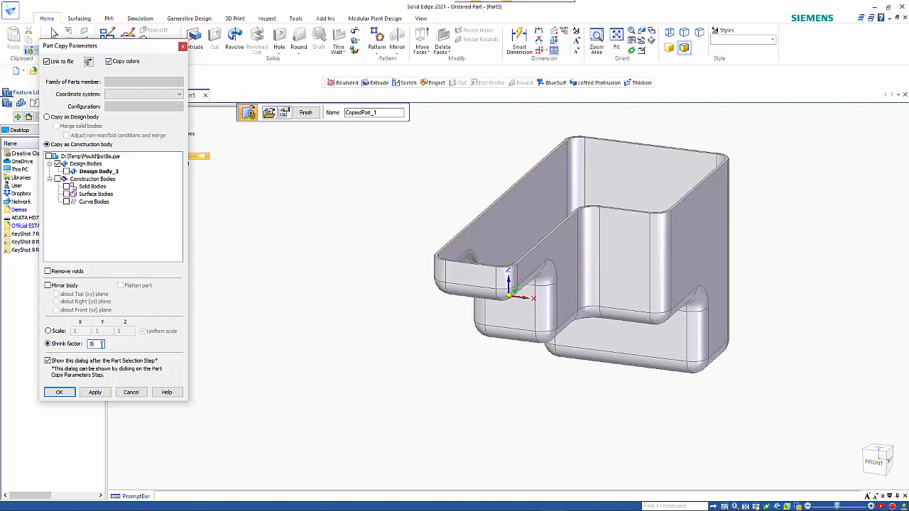
type("0.02")
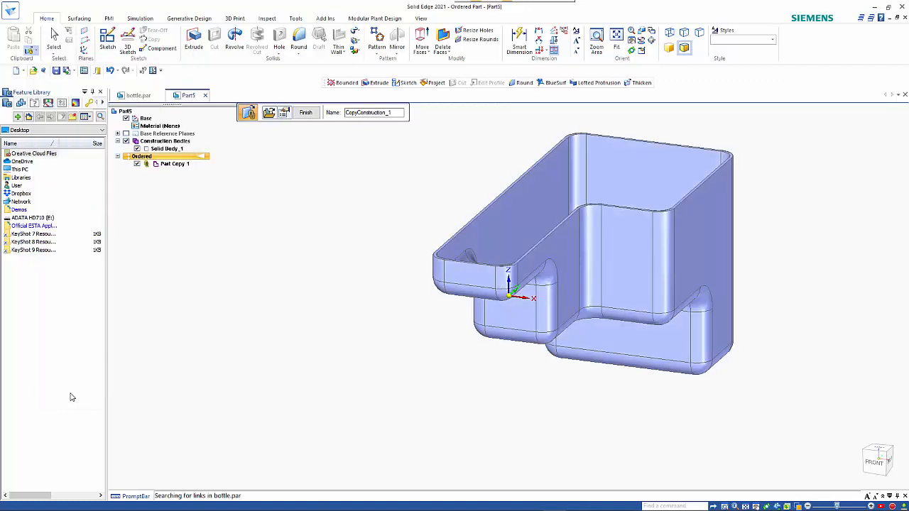
left_click(306, 112)
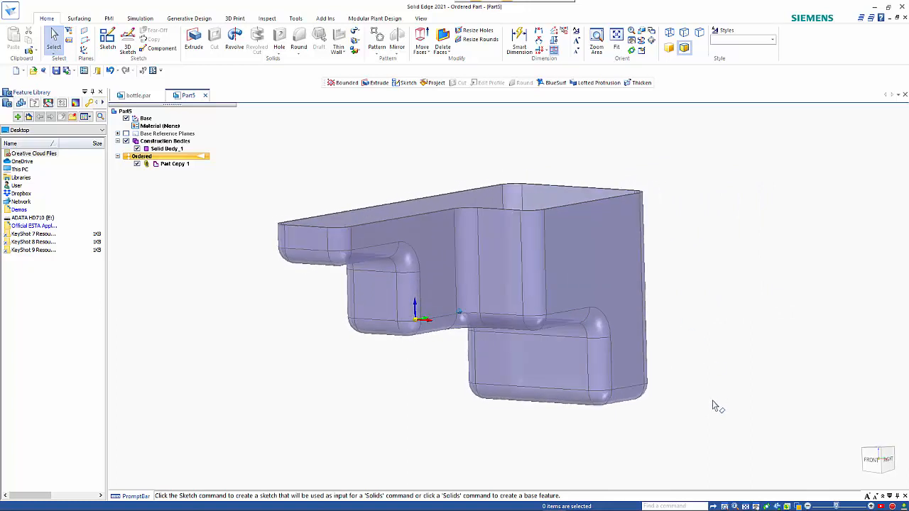
Orbit to inspect the copied bottle body from below and back to an oblique view.
left_click_drag(497, 284, 639, 386)
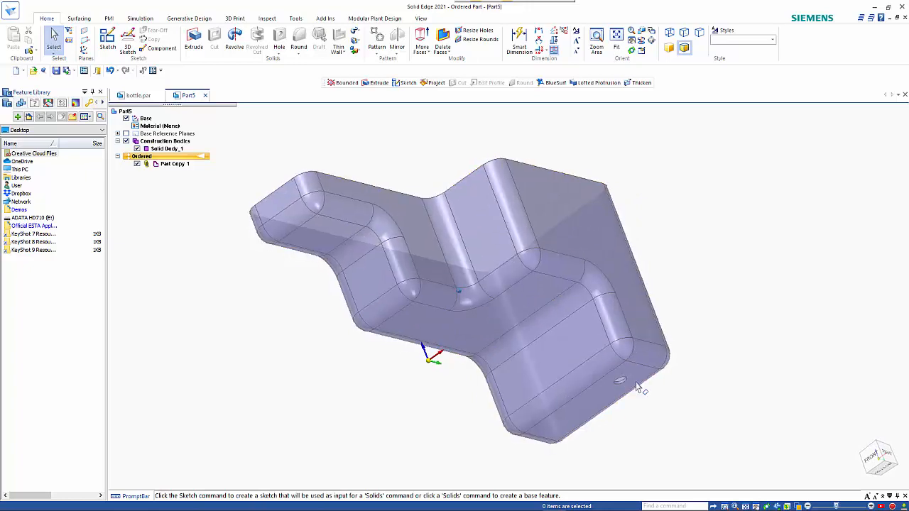
left_click_drag(640, 383, 523, 287)
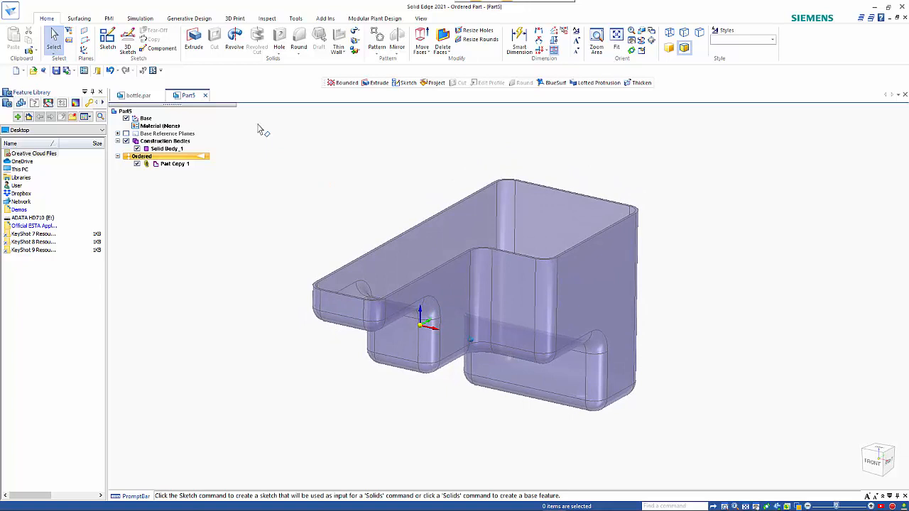
left_click(80, 17)
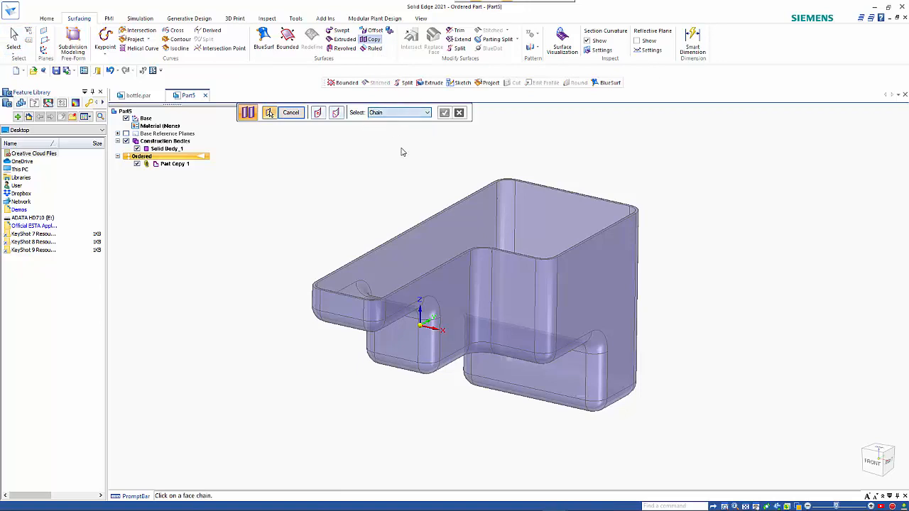
Copy the bottle body's whole face chain as a new construction surface, Copy 1.
left_click(590, 248)
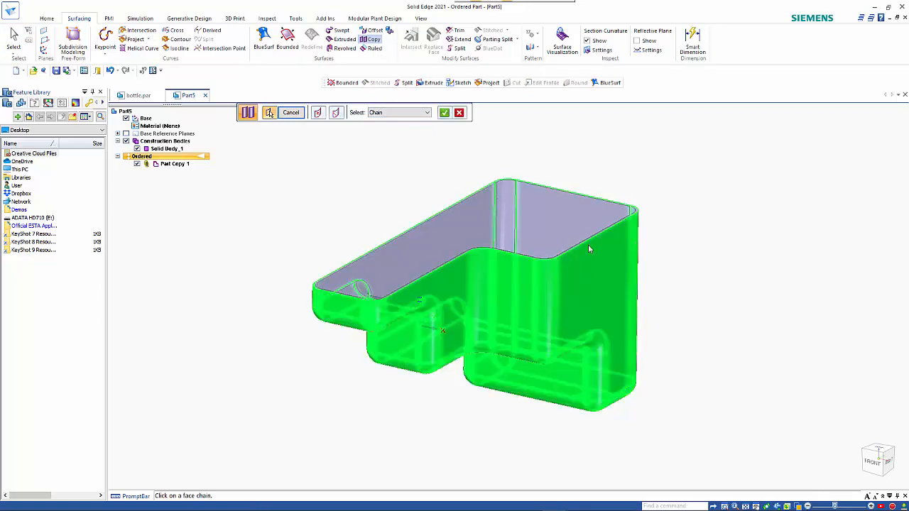
left_click(443, 112)
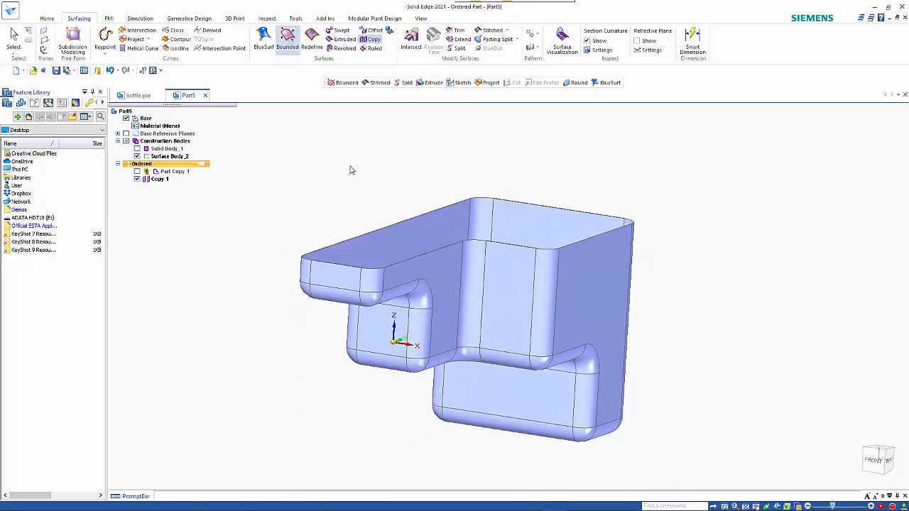
Cap the copied surface's top rim opening with a bounded surface.
left_click(287, 40)
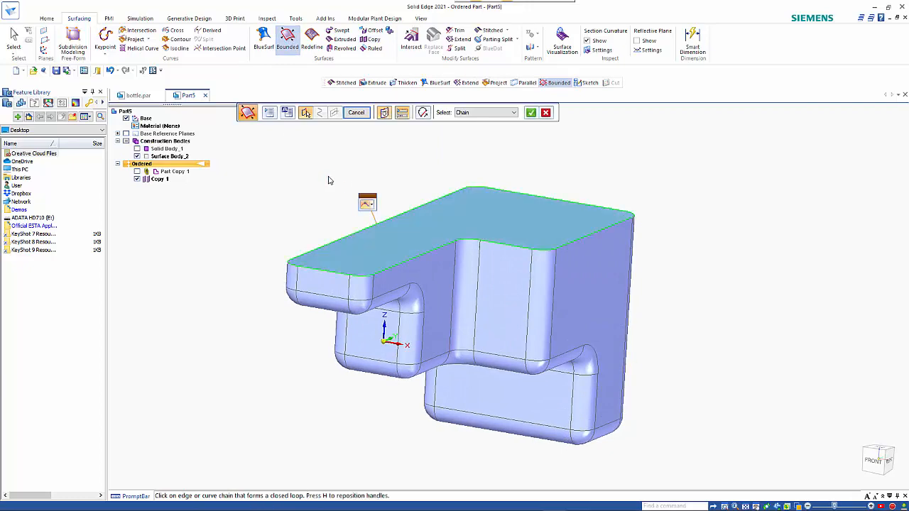
left_click(531, 112)
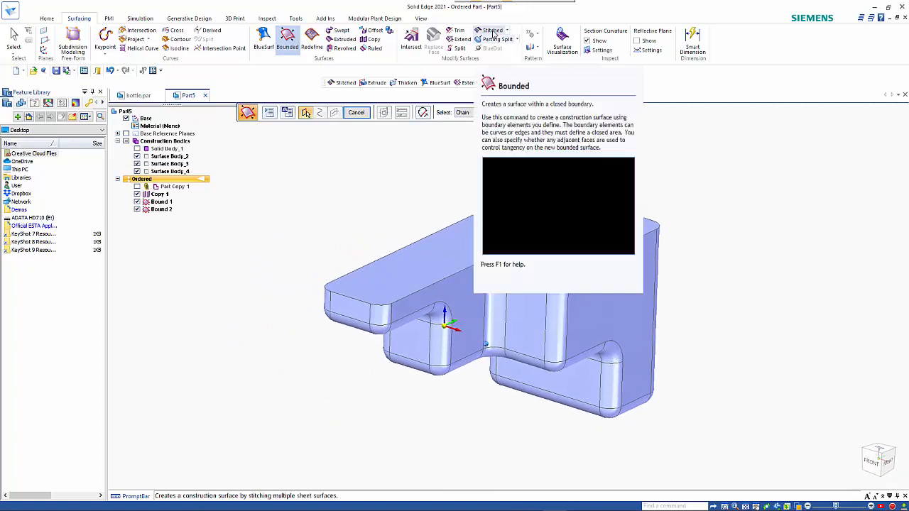
Stitch the copied surface and both caps into closed body Stitch 1, not as base feature.
left_click(491, 35)
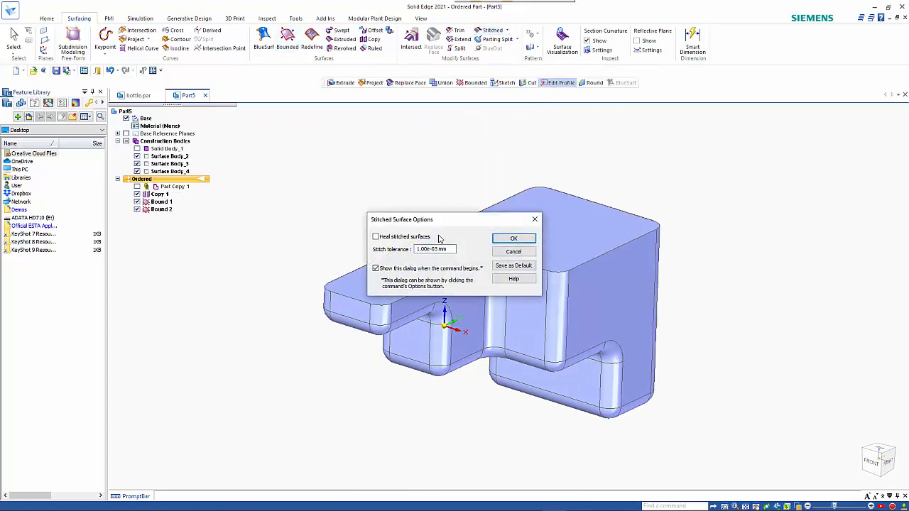
left_click(514, 239)
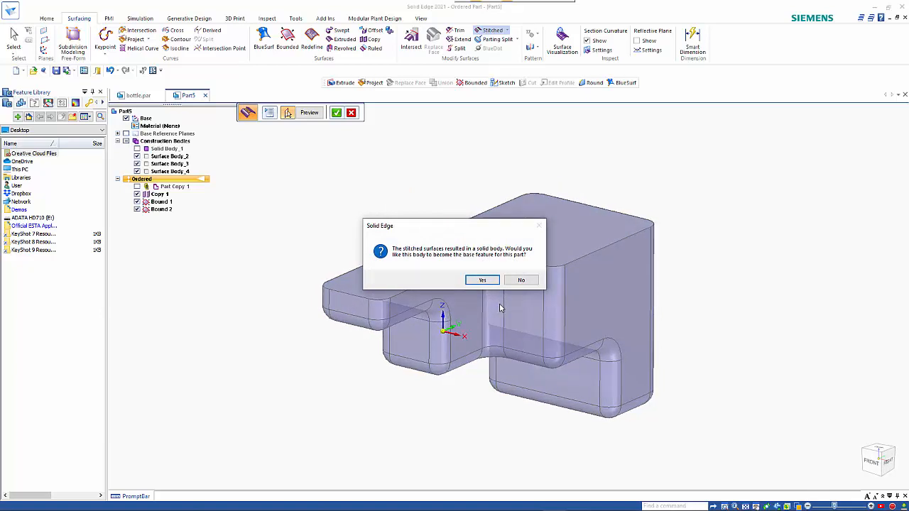
mouse_move(455, 278)
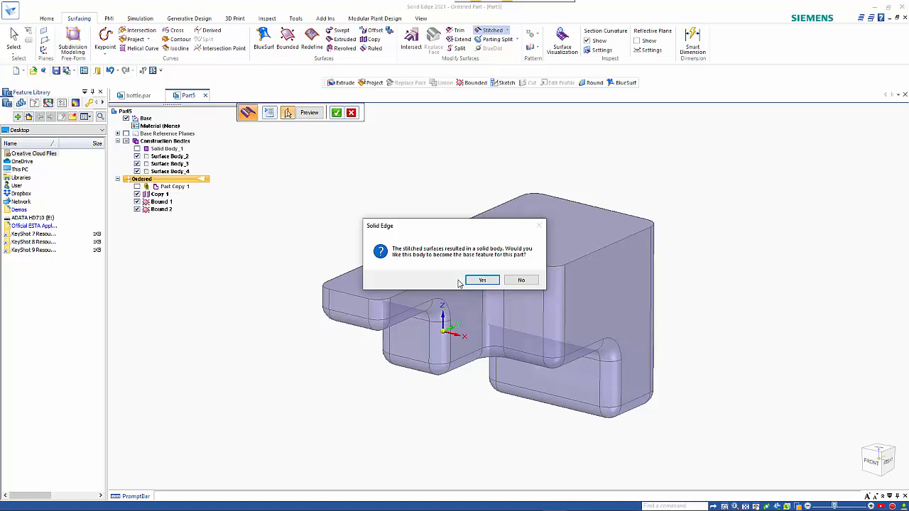
mouse_move(522, 280)
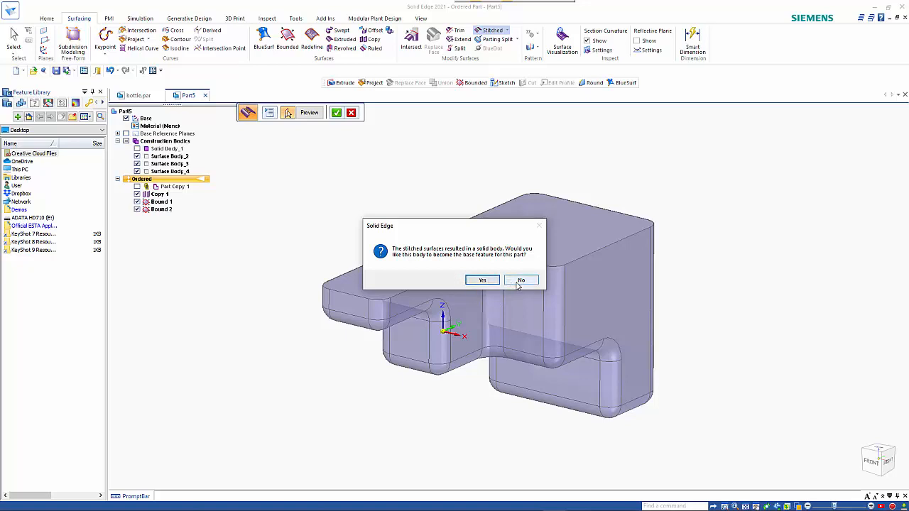
left_click(522, 280)
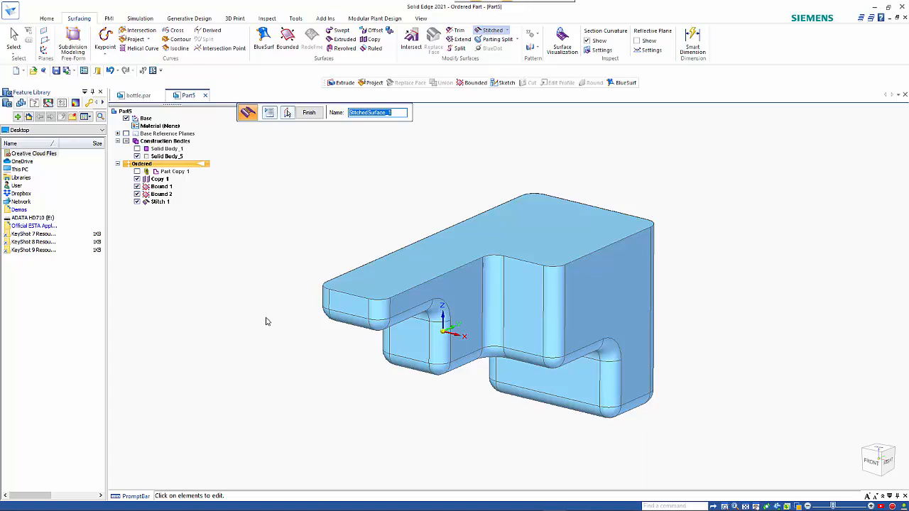
left_click(308, 112)
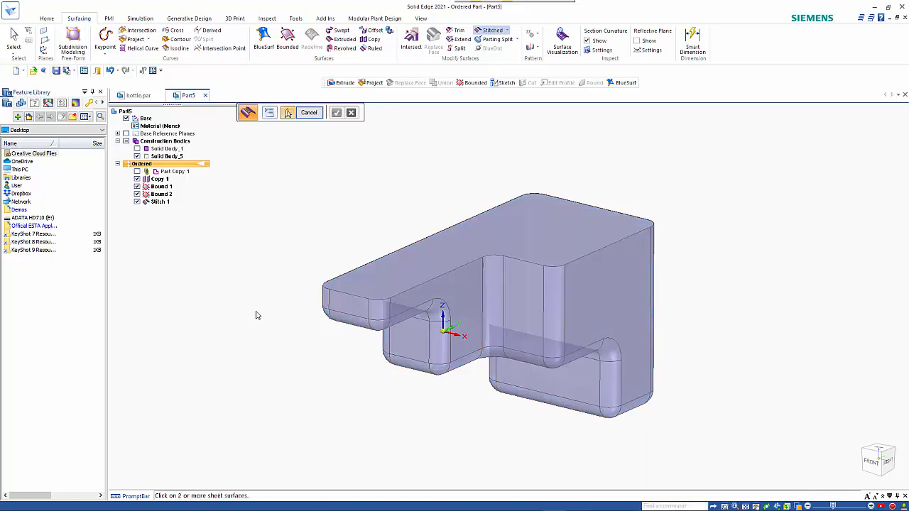
left_click(310, 113)
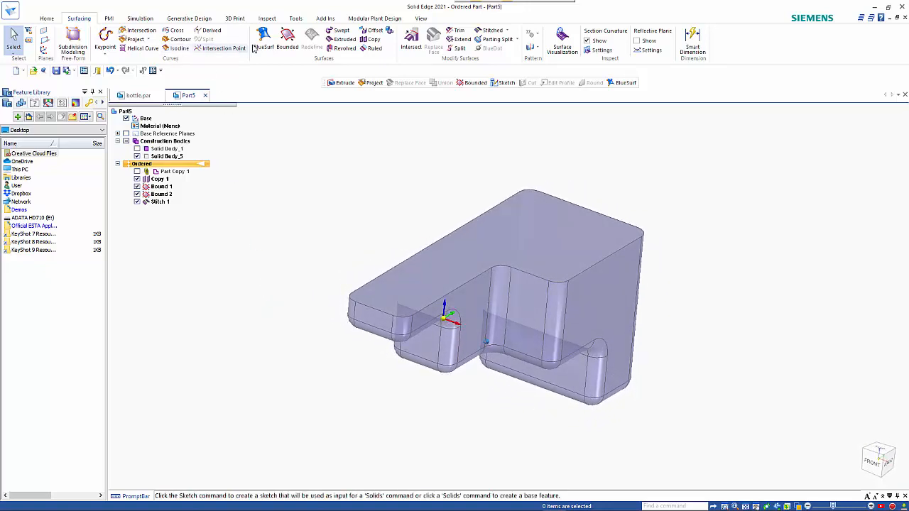
left_click(46, 18)
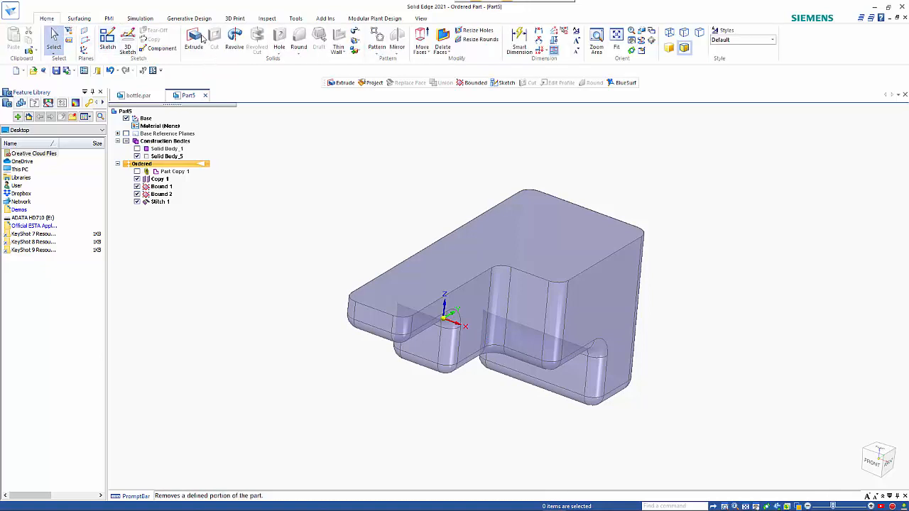
Start an extrusion with its profile sketch on a plane parallel to an existing face.
left_click(193, 40)
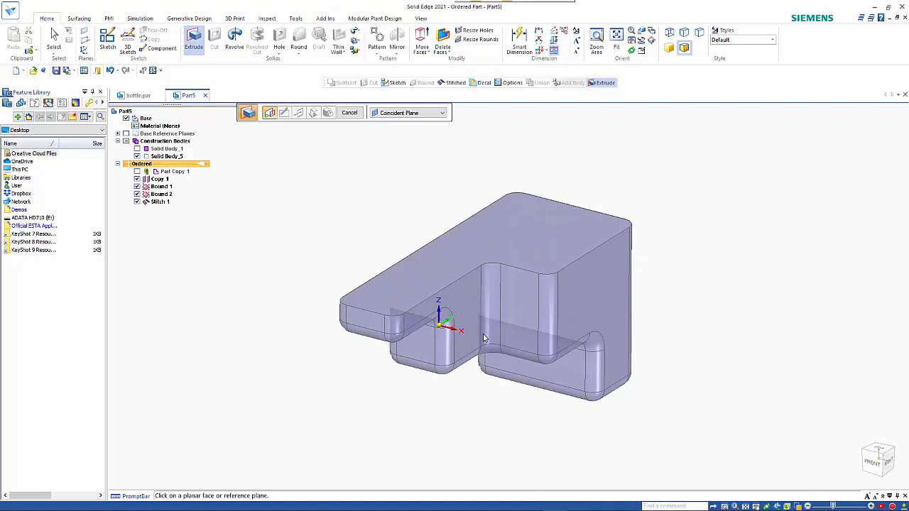
left_click(440, 112)
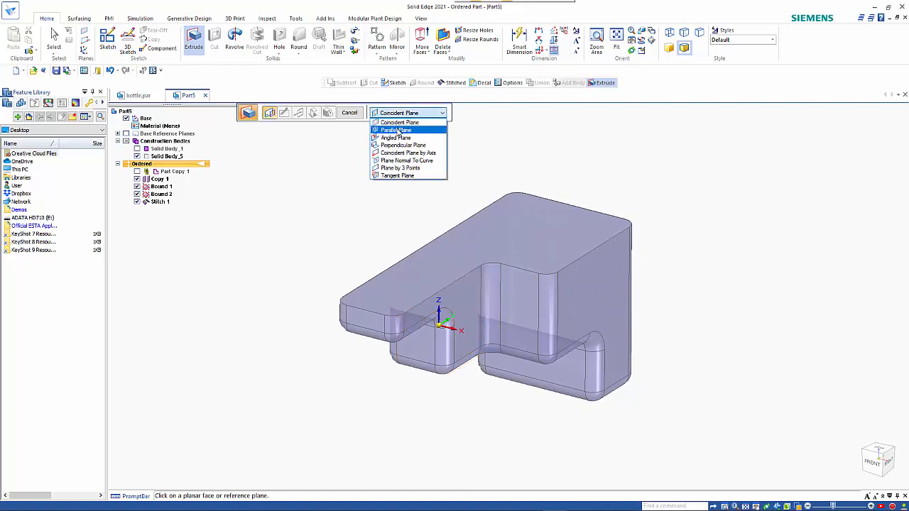
left_click(396, 131)
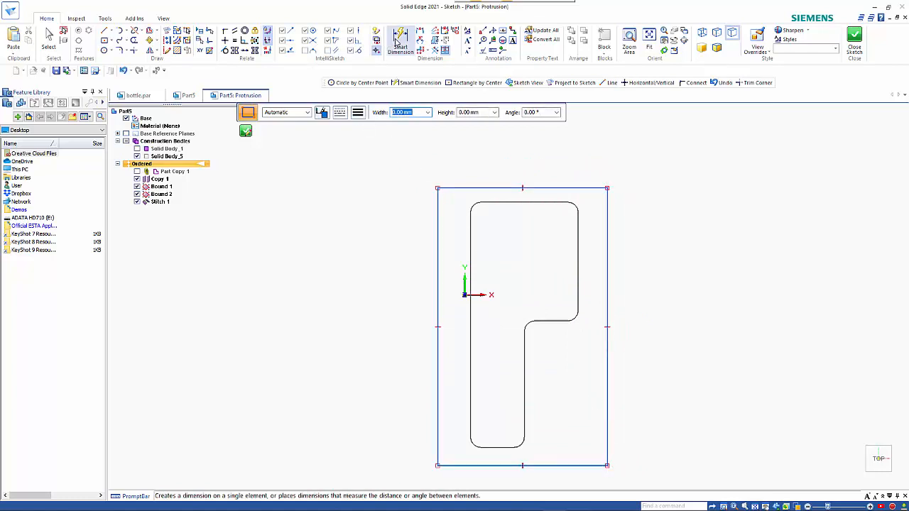
Smart Dimension the rectangle's 130 offset from the origin.
left_click(400, 42)
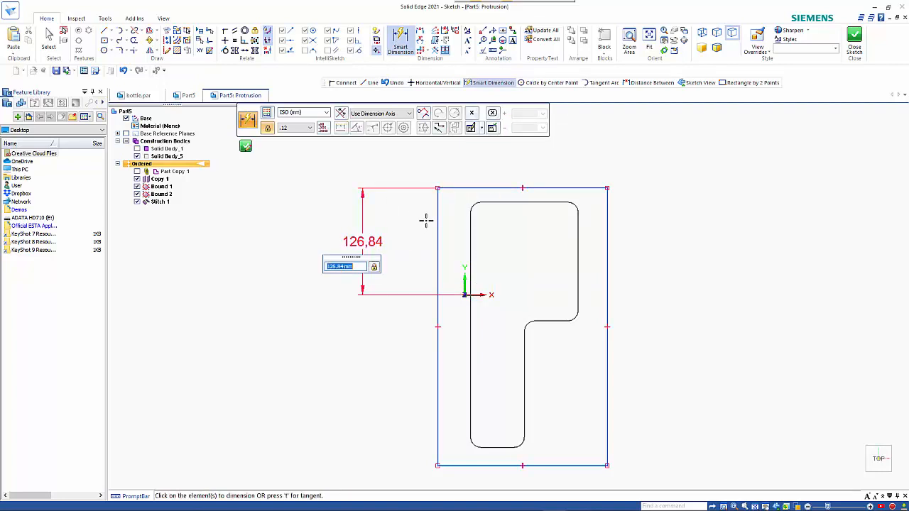
type("130")
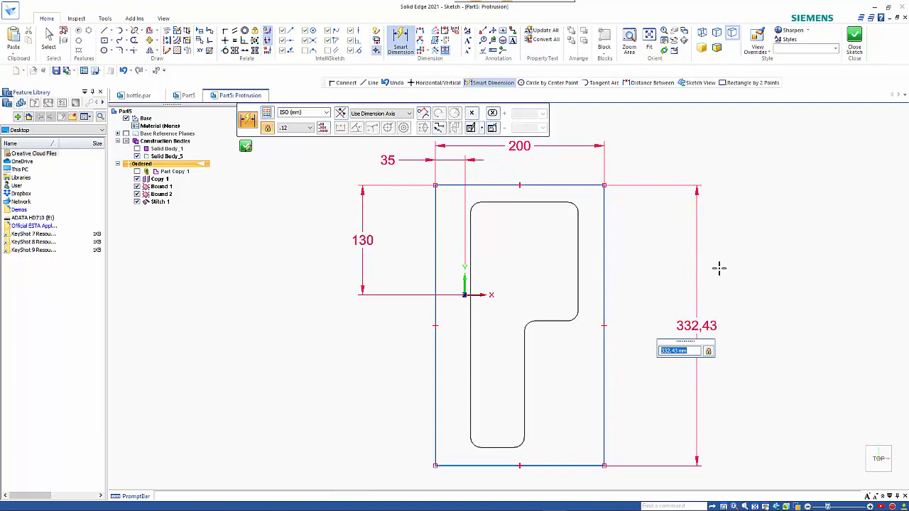
mouse_move(804, 250)
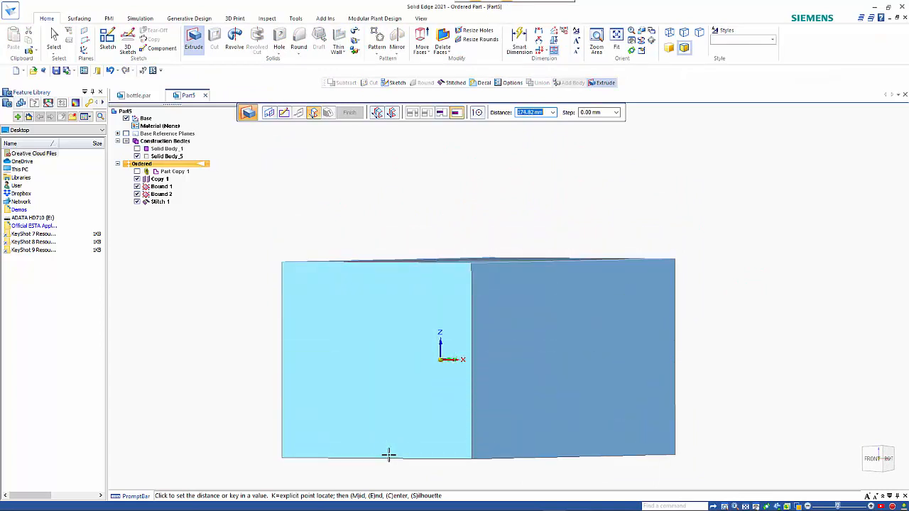
mouse_move(600, 429)
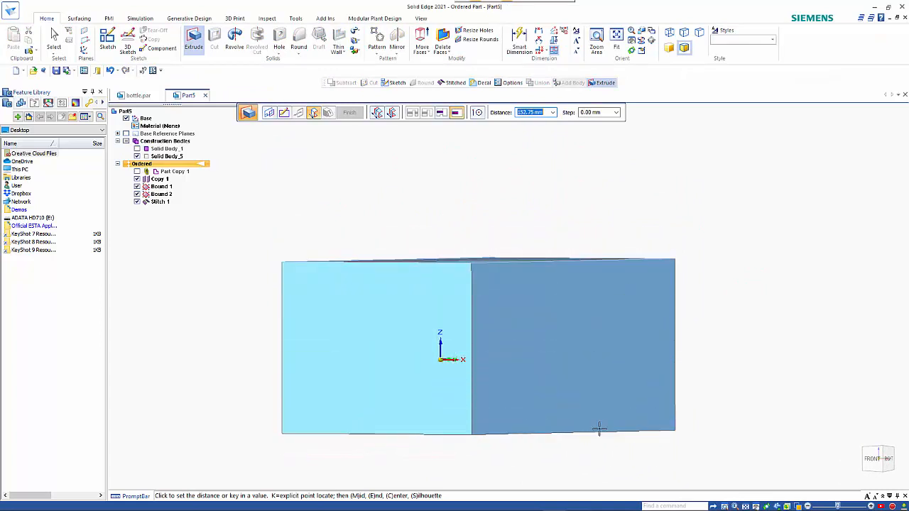
mouse_move(588, 432)
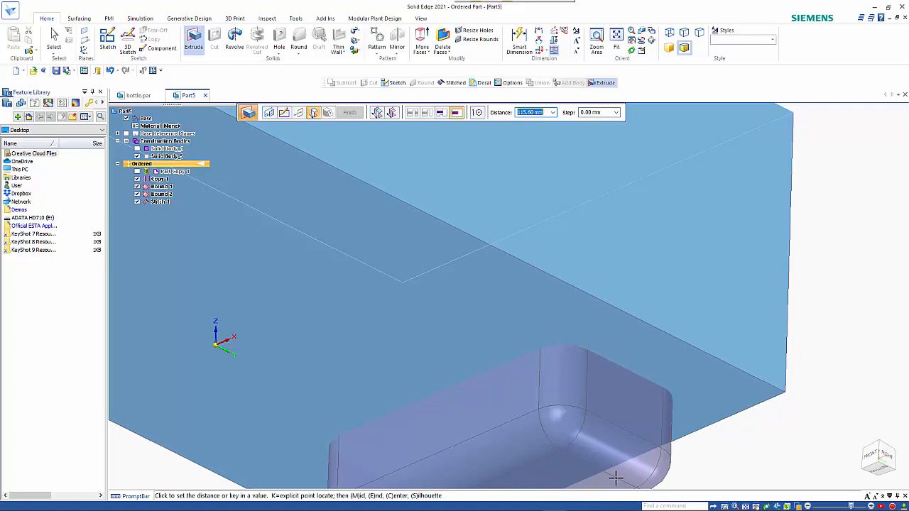
Extrude the rectangle to a keypoint on the stitched bottle surface, forming Protrusion 1.
left_click(477, 112)
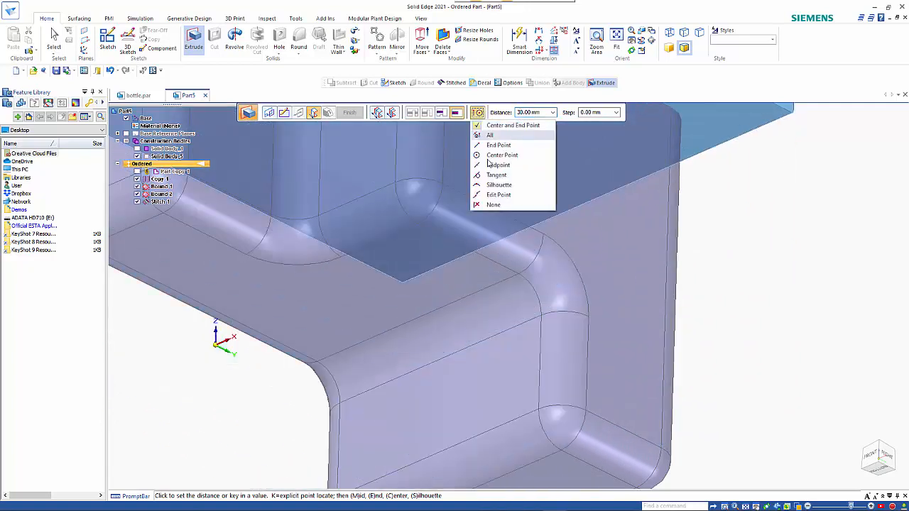
mouse_move(491, 135)
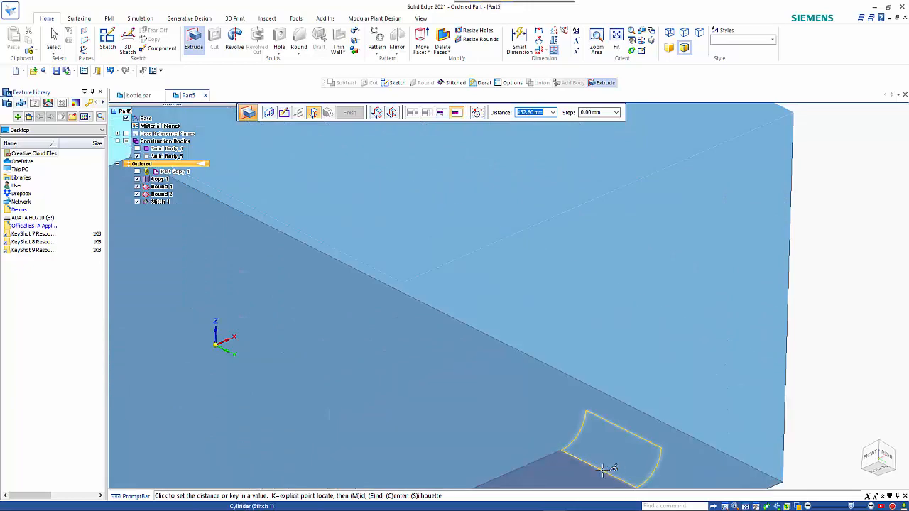
mouse_move(604, 469)
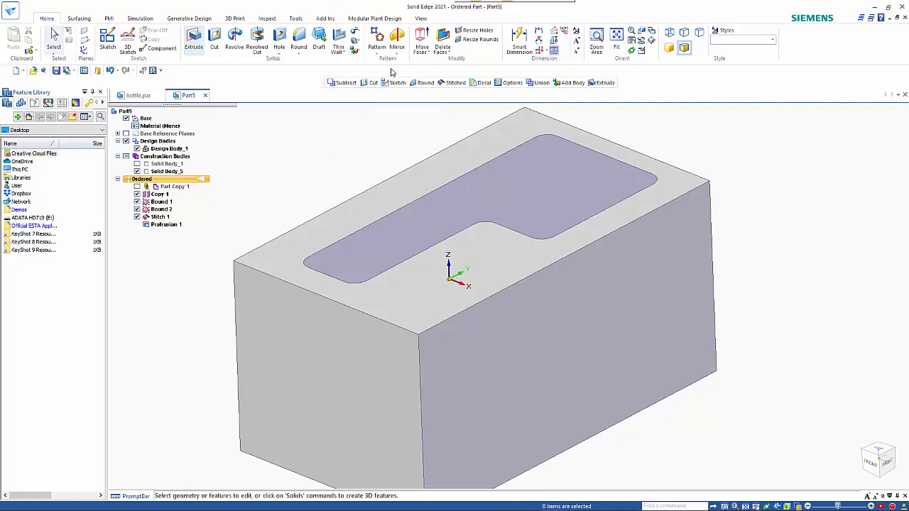
left_click(355, 49)
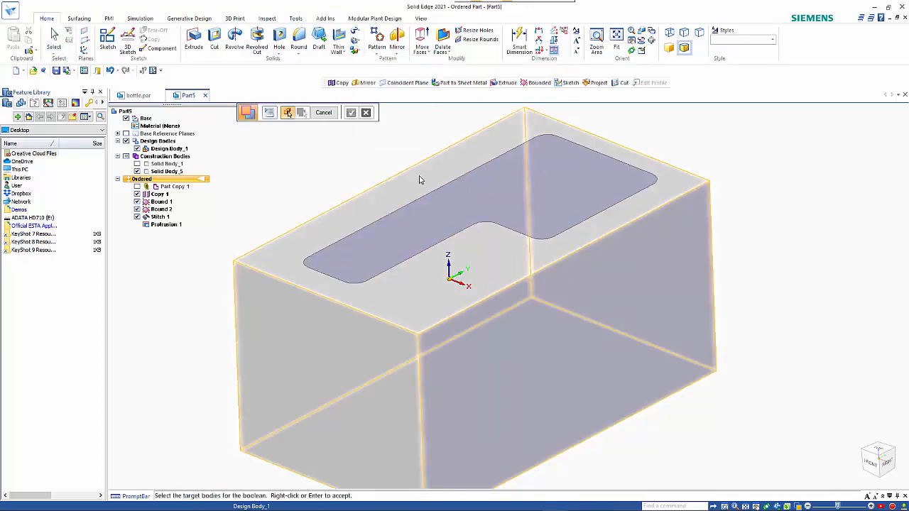
Subtract the stitched bottle body from the block to cut the cavity, Subtract 1.
left_click(474, 184)
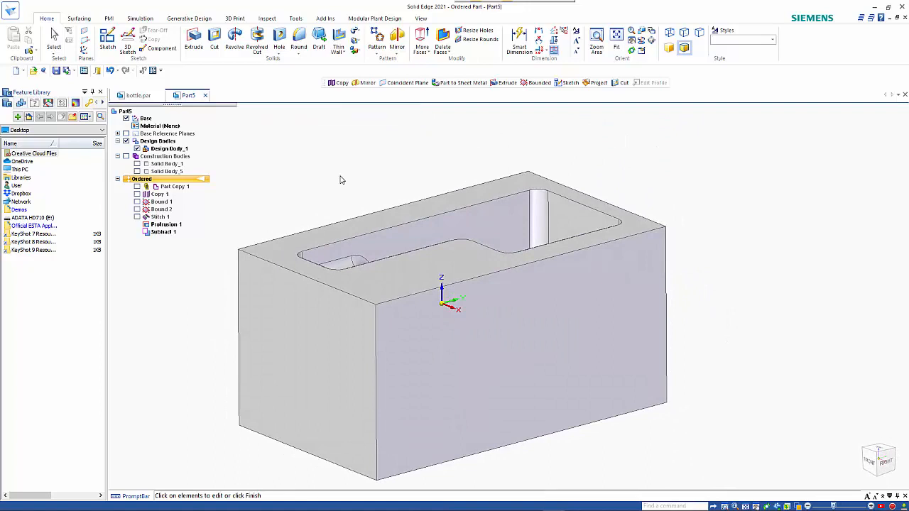
Create a new part document, Part7, from the iso metric part template.
left_click(16, 71)
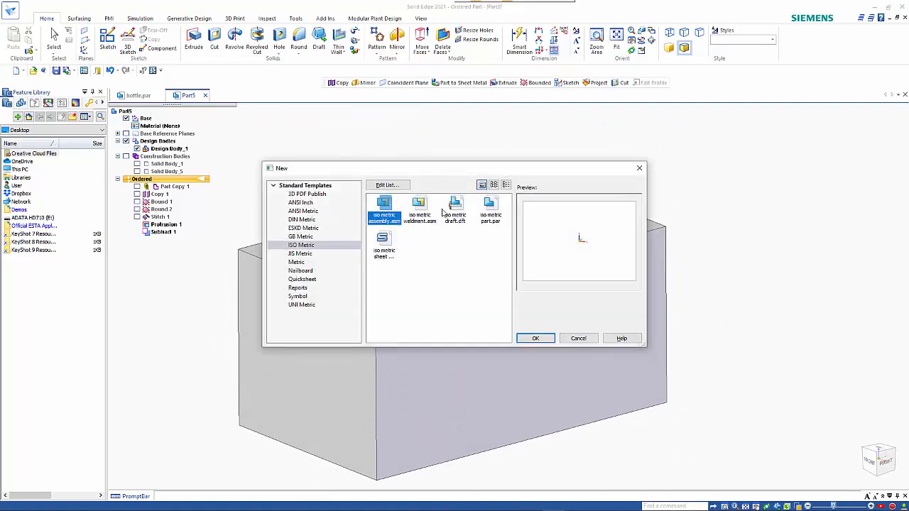
left_click(492, 211)
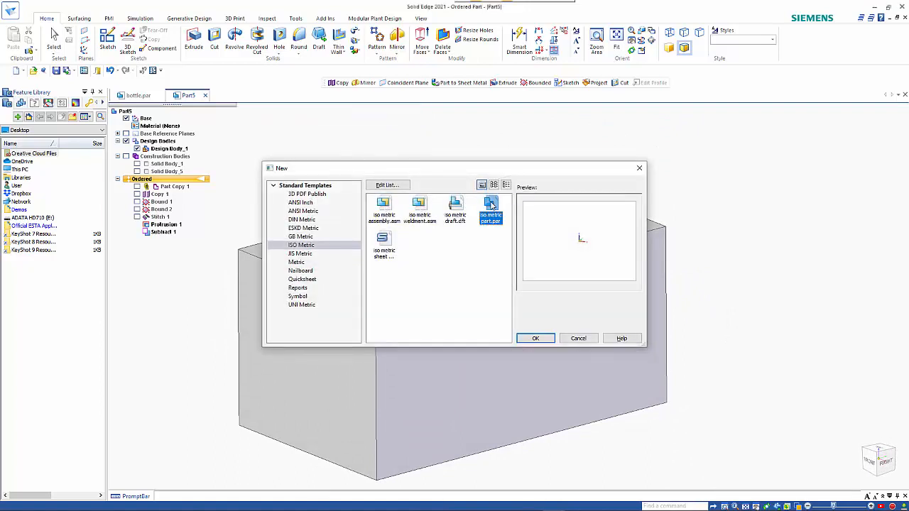
left_click(536, 338)
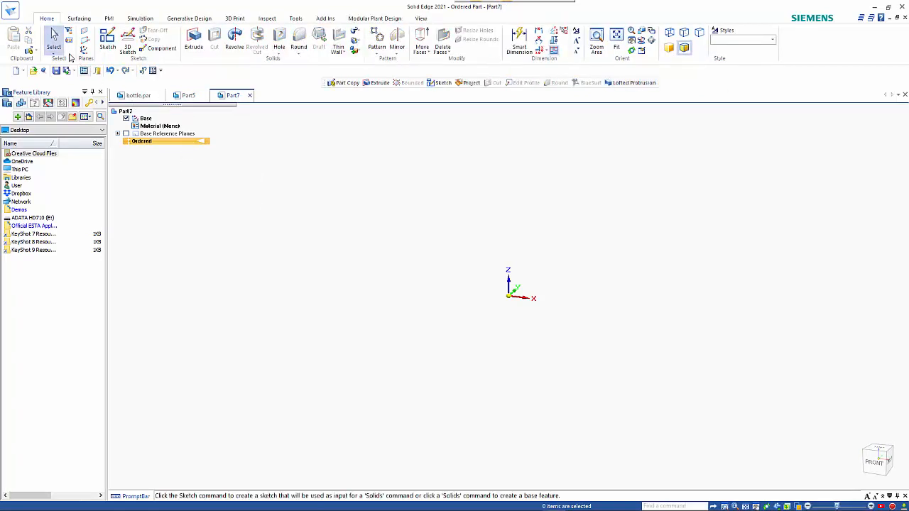
mouse_move(239, 216)
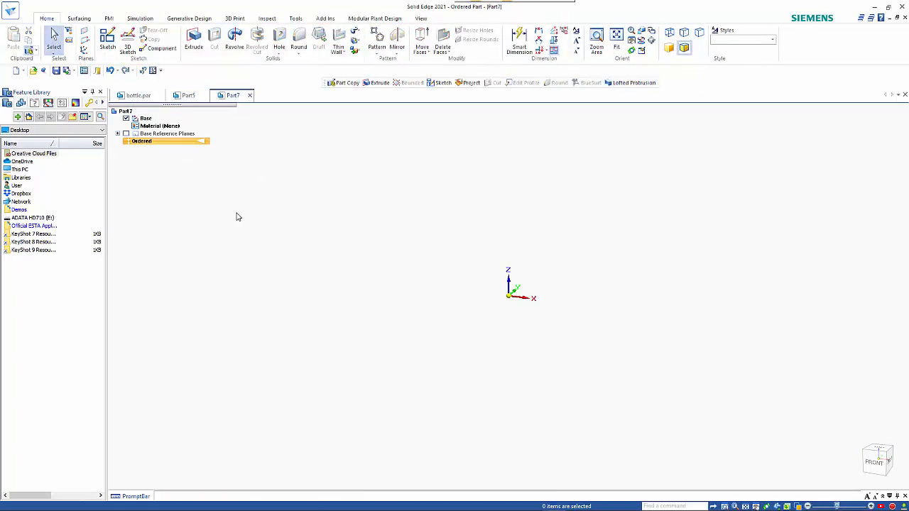
Part Copy the bottle file into Part7 as a construction body with the shrink factor enabled.
left_click(346, 83)
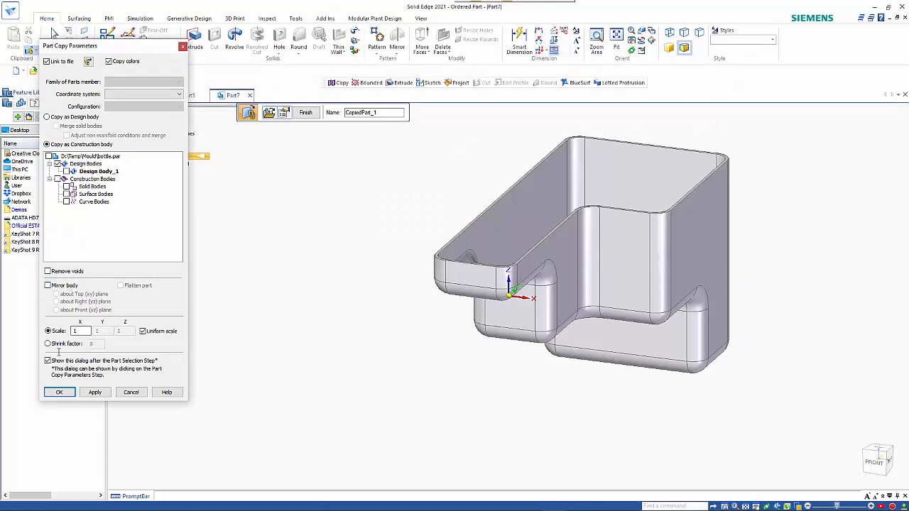
left_click(48, 344)
type(".02")
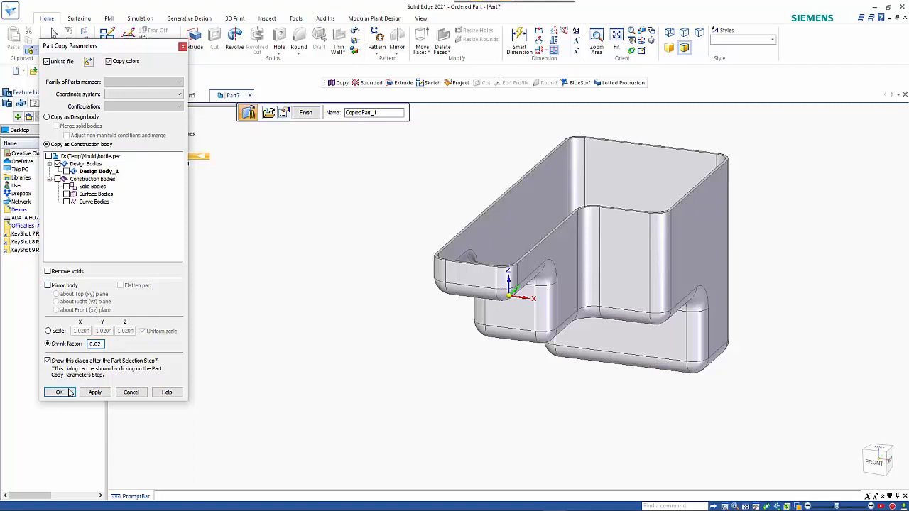
left_click(59, 392)
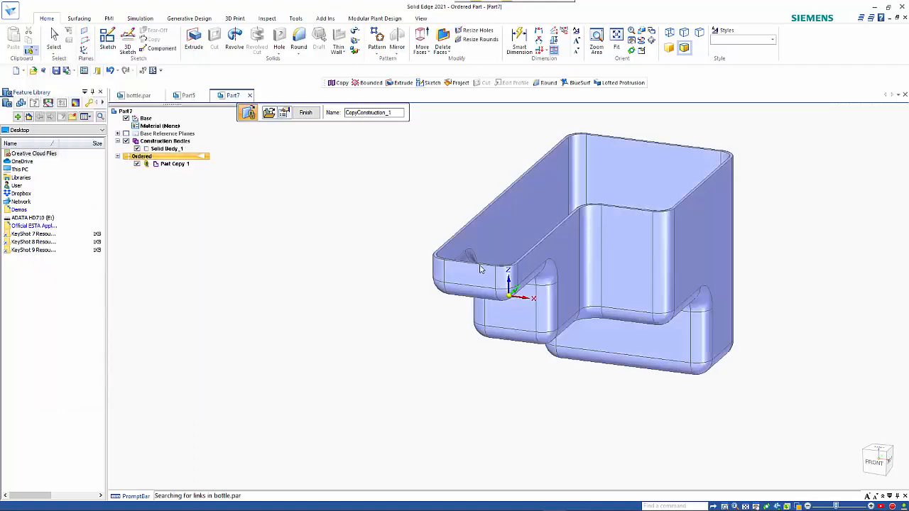
left_click(305, 112)
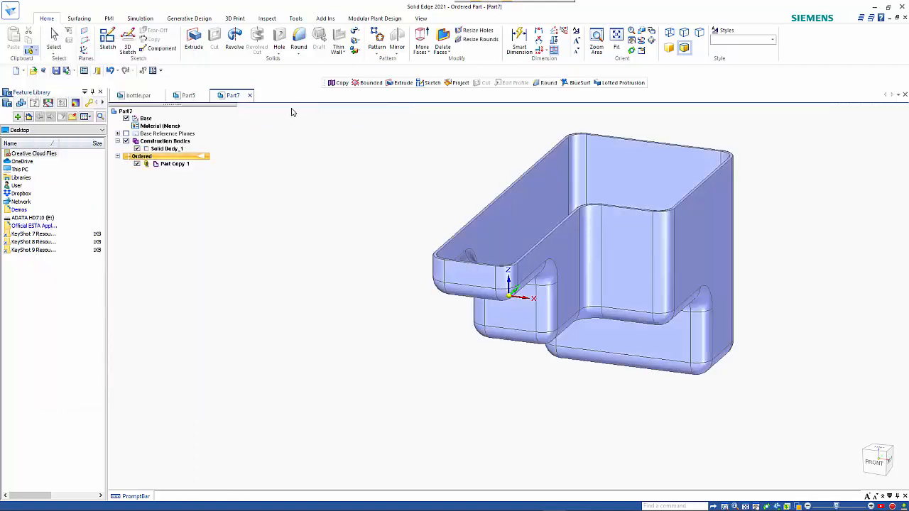
Copy the bottle's connected faces as a chain into a new surface body, Copy 1.
left_click(78, 17)
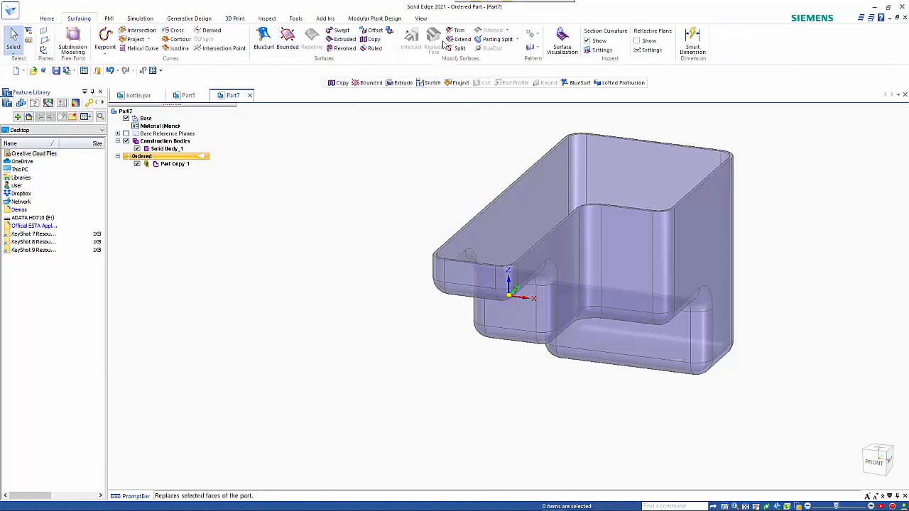
left_click(433, 43)
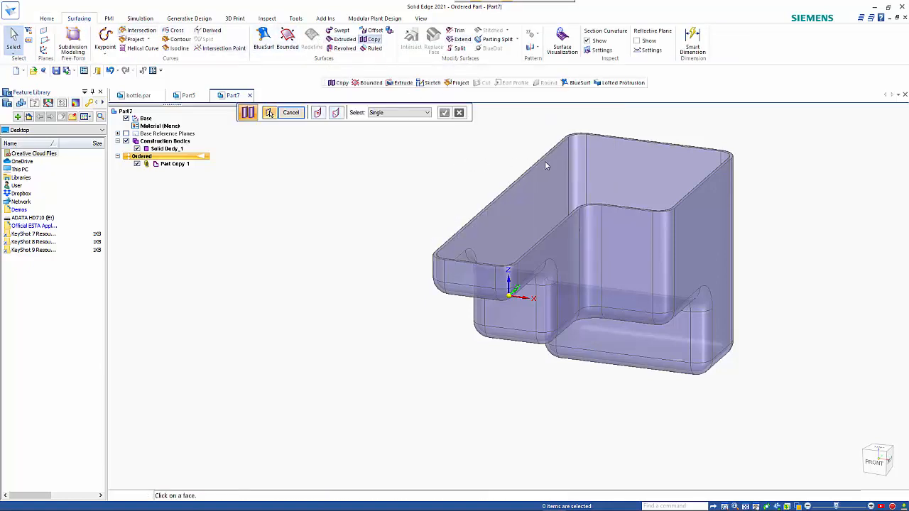
left_click(426, 113)
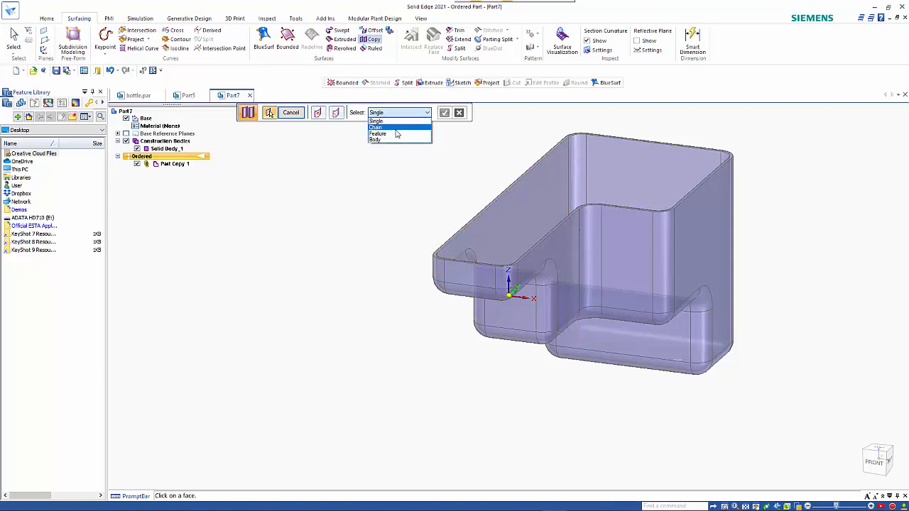
left_click(375, 127)
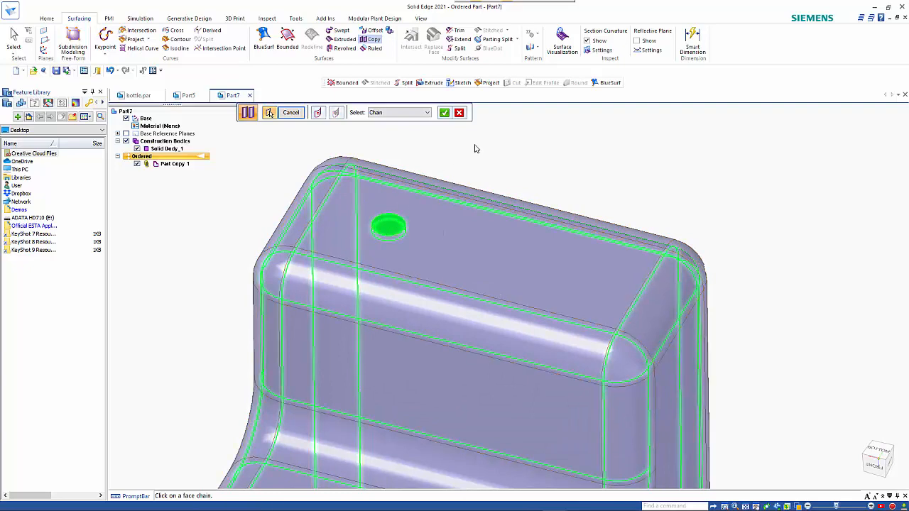
left_click(443, 113)
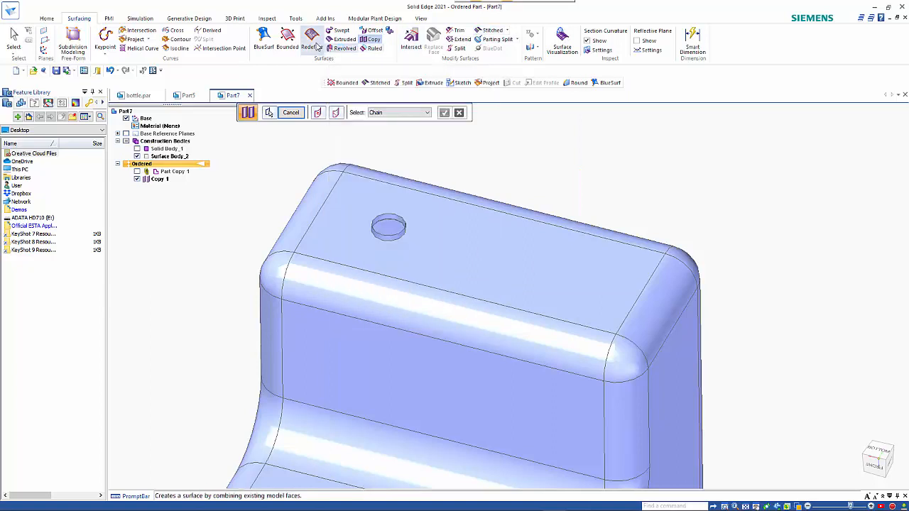
Cap the opening with Bound 1 on the edge loop and stitch the surfaces into Stitch 1.
left_click(287, 39)
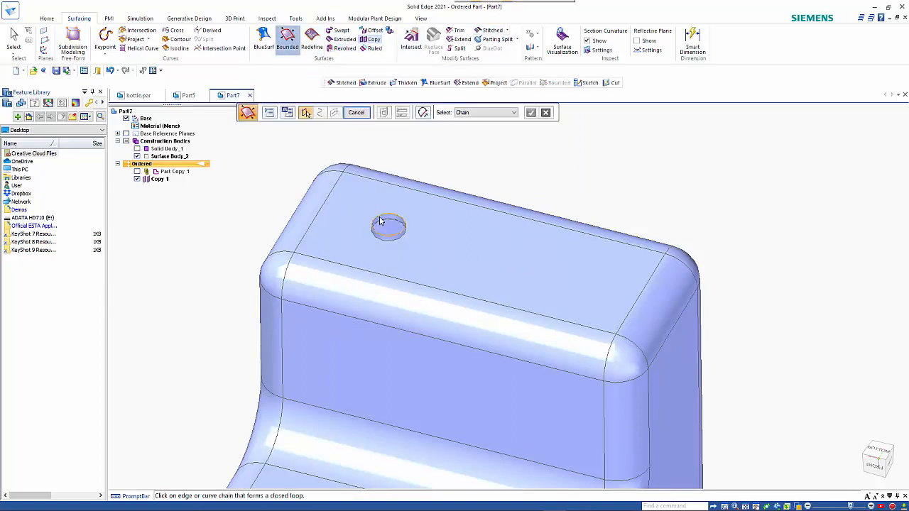
left_click(389, 228)
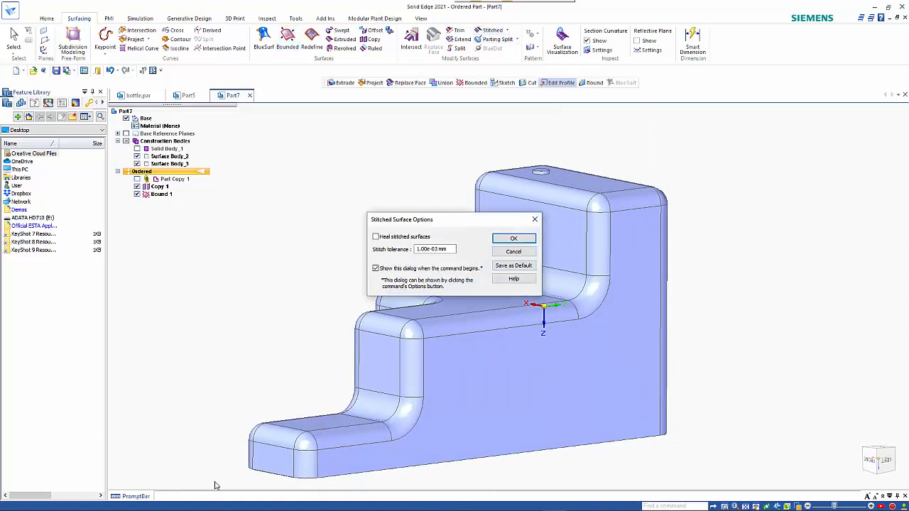
left_click(514, 238)
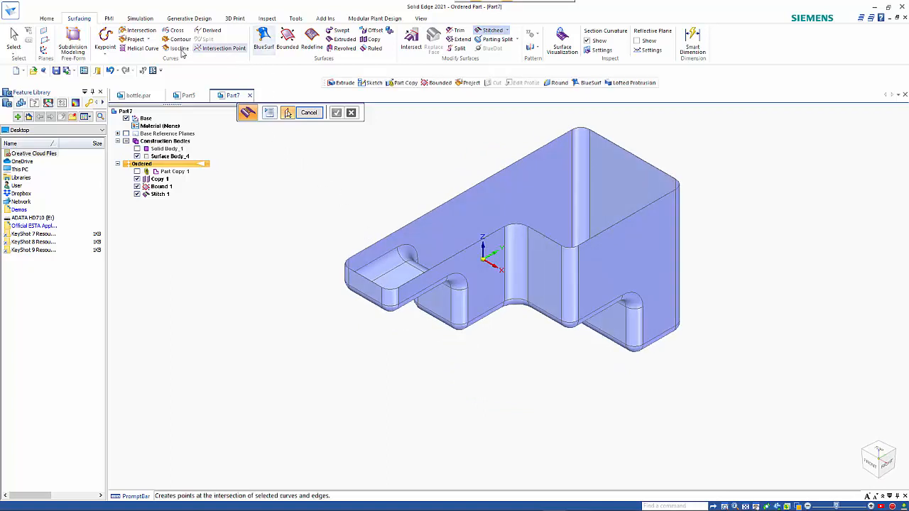
Start an extruded protrusion sketched on the base plane chosen through QuickPick.
left_click(47, 17)
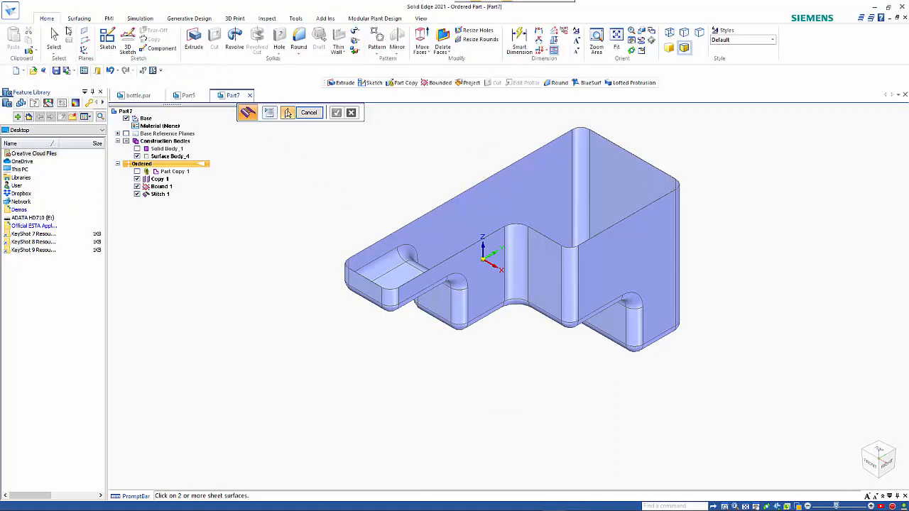
left_click(194, 39)
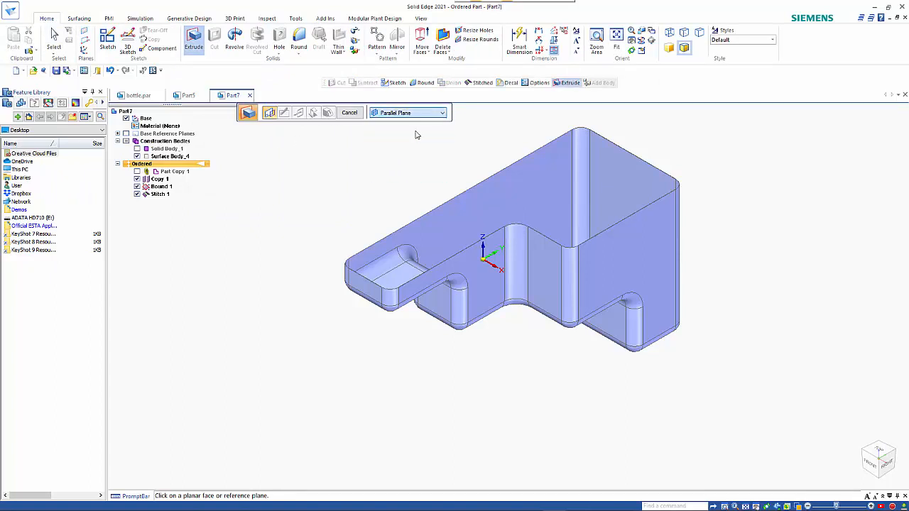
mouse_move(497, 264)
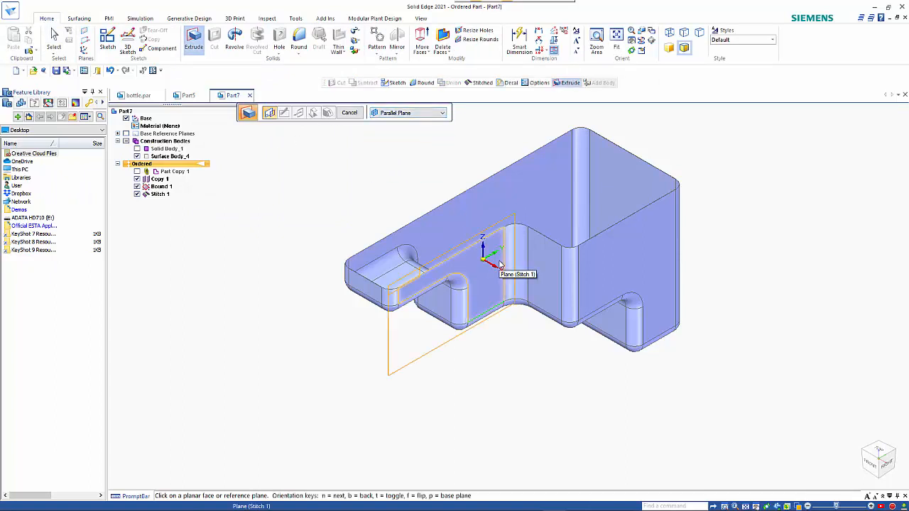
left_click(497, 267)
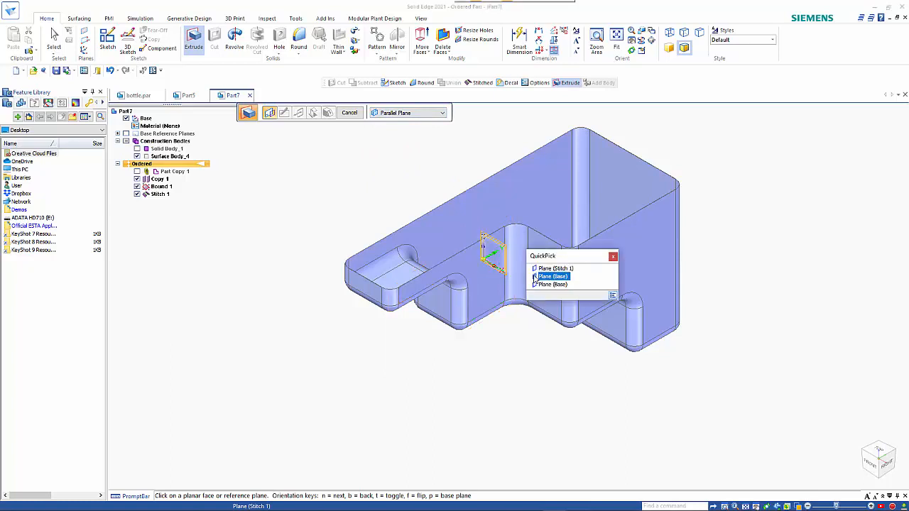
left_click(553, 276)
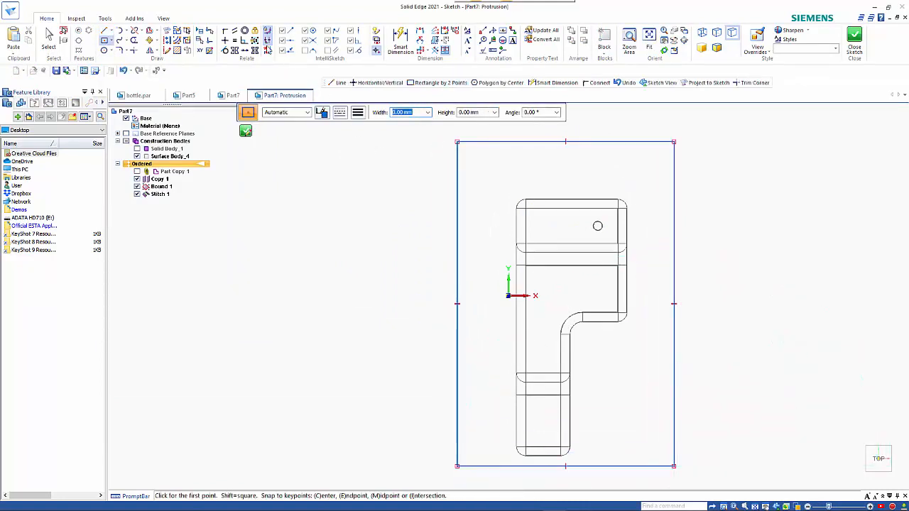
Dimension the enclosing rectangle 340 x 200 mm with 35 and 130 mm offsets and close the sketch.
left_click(401, 42)
type("35")
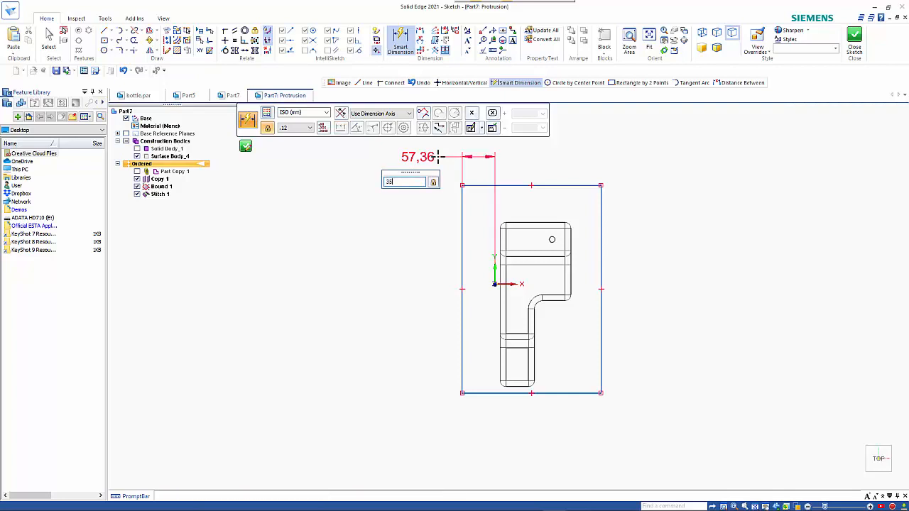
key("Return")
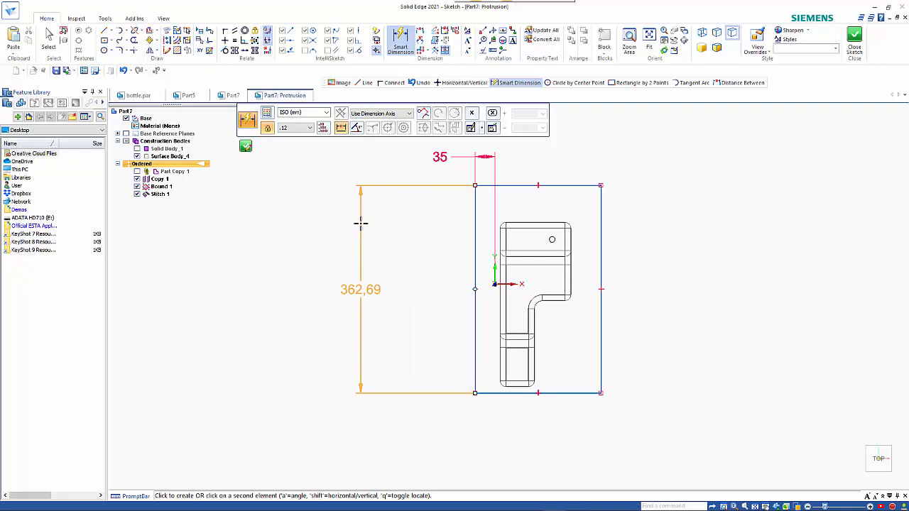
left_click(361, 290)
type("340")
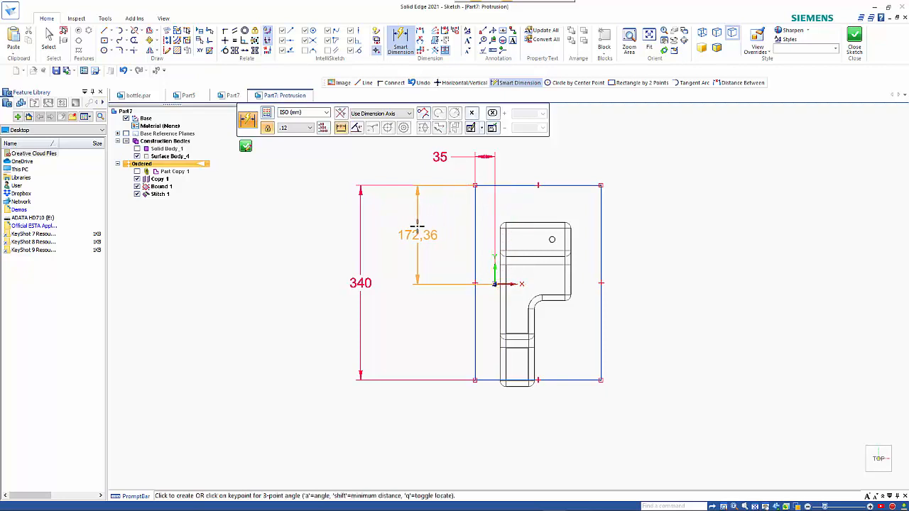
left_click(417, 235)
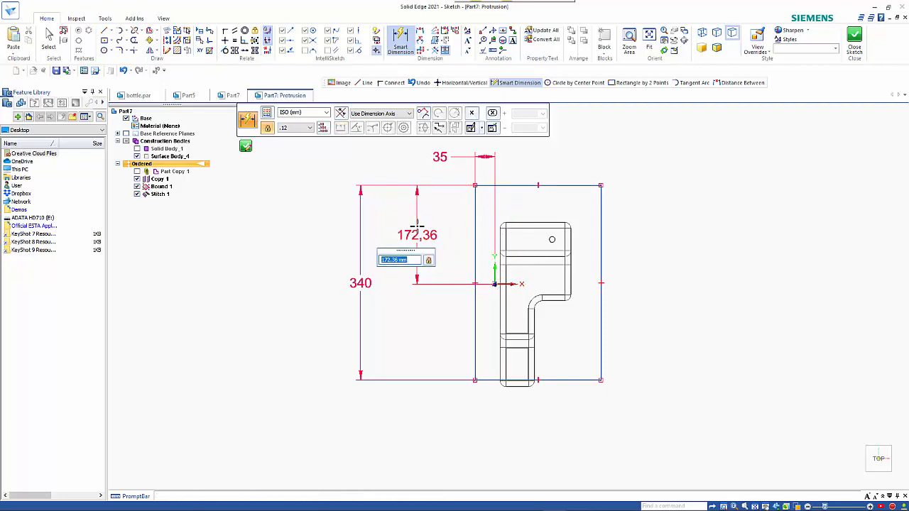
type("130")
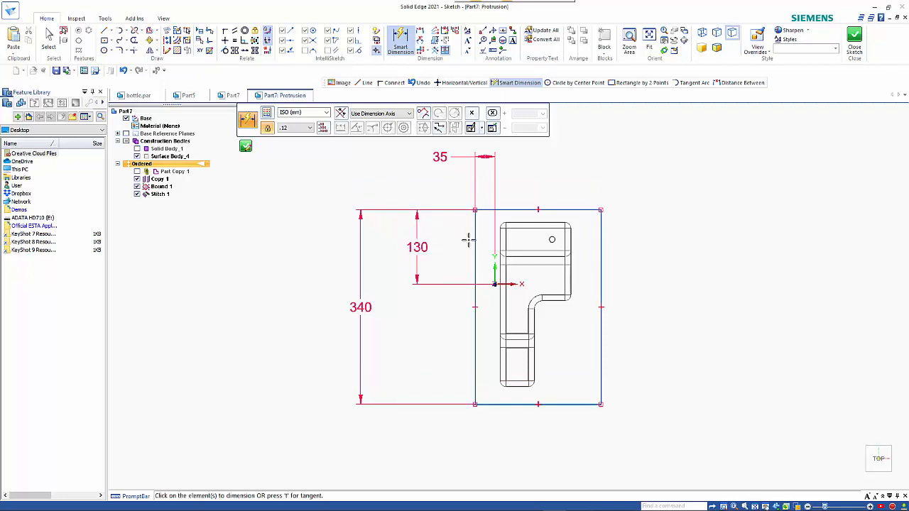
left_click(599, 210)
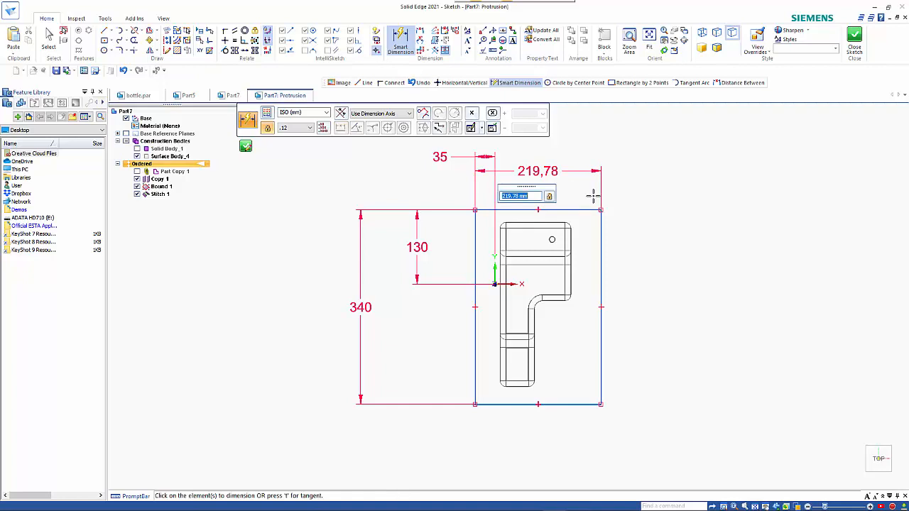
type("200")
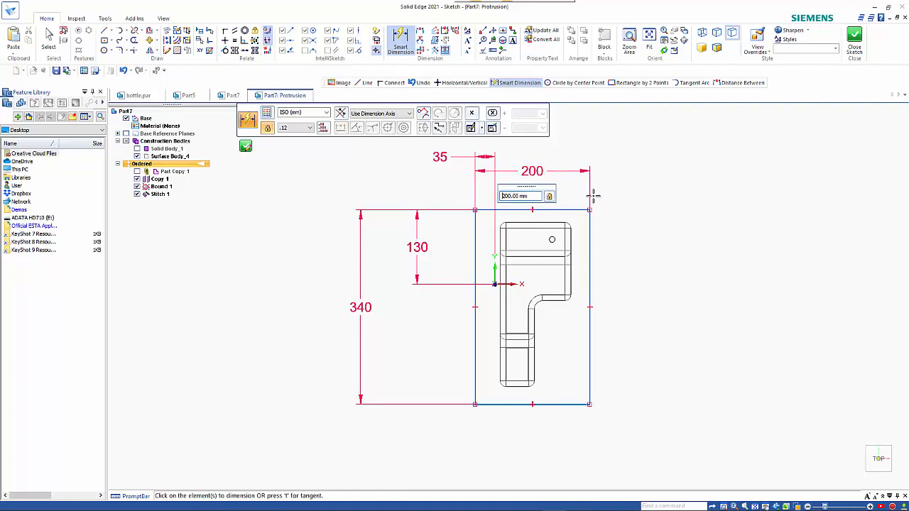
left_click(855, 37)
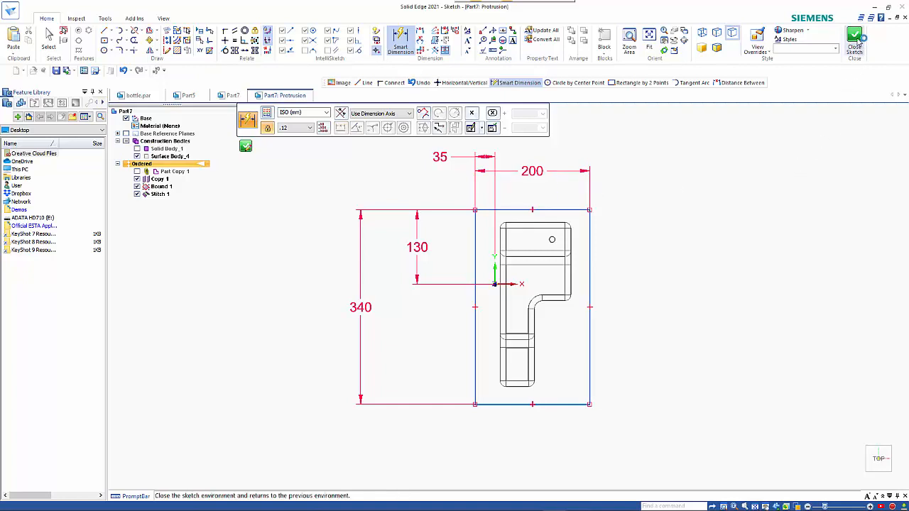
left_click(855, 36)
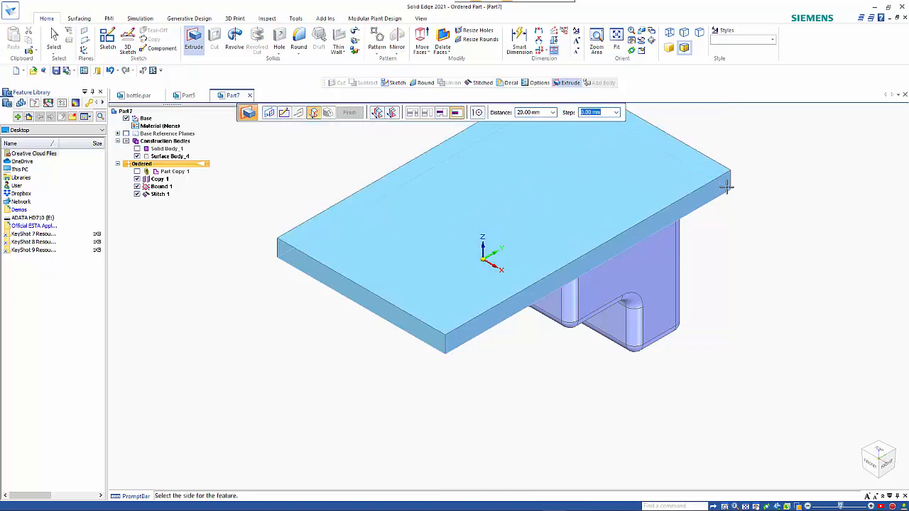
mouse_move(739, 214)
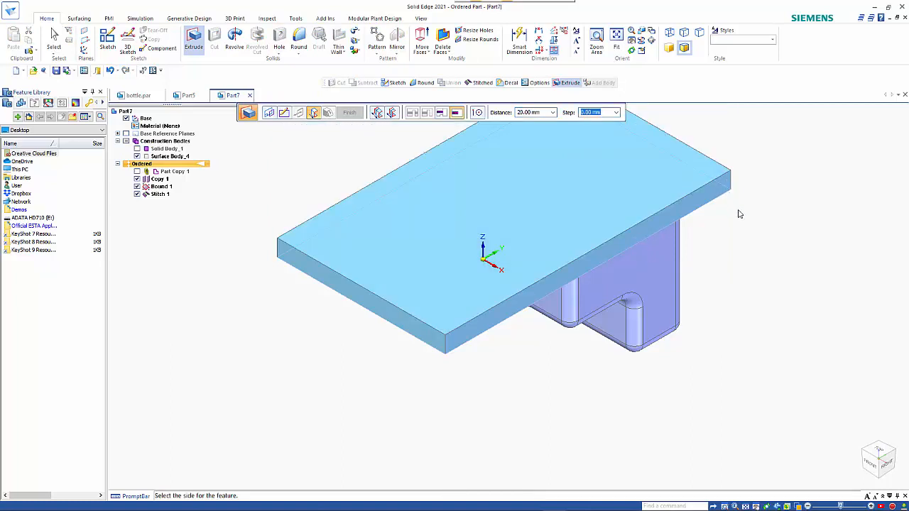
mouse_move(767, 121)
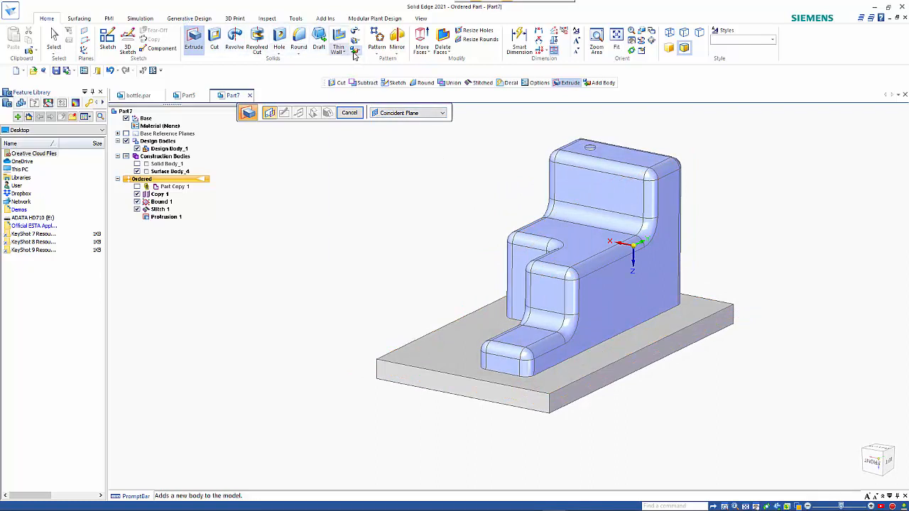
Union the stitched bottle-part surface with the plate as target into one solid, Union 1.
left_click(355, 54)
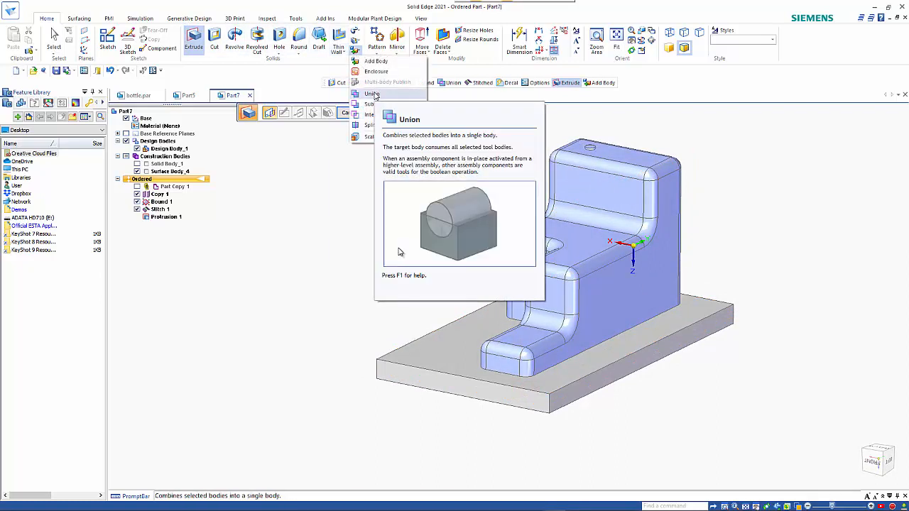
left_click(372, 93)
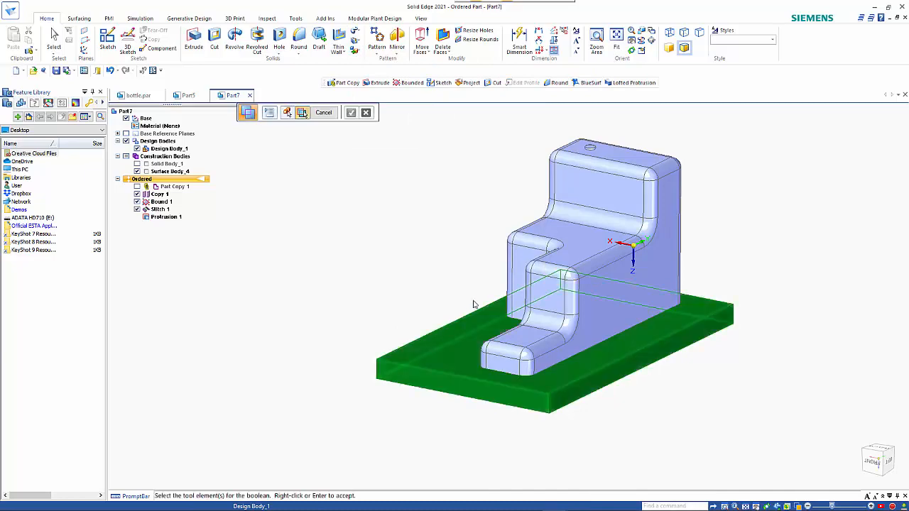
left_click(568, 355)
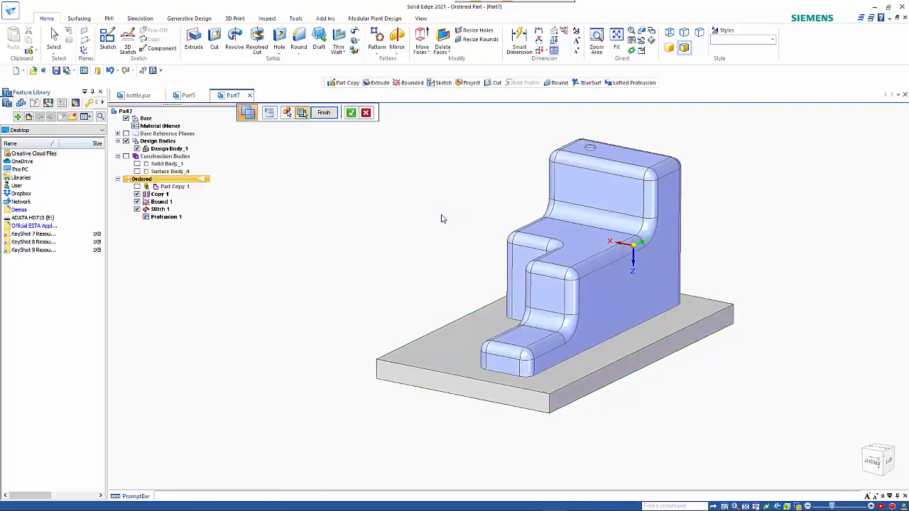
left_click(351, 113)
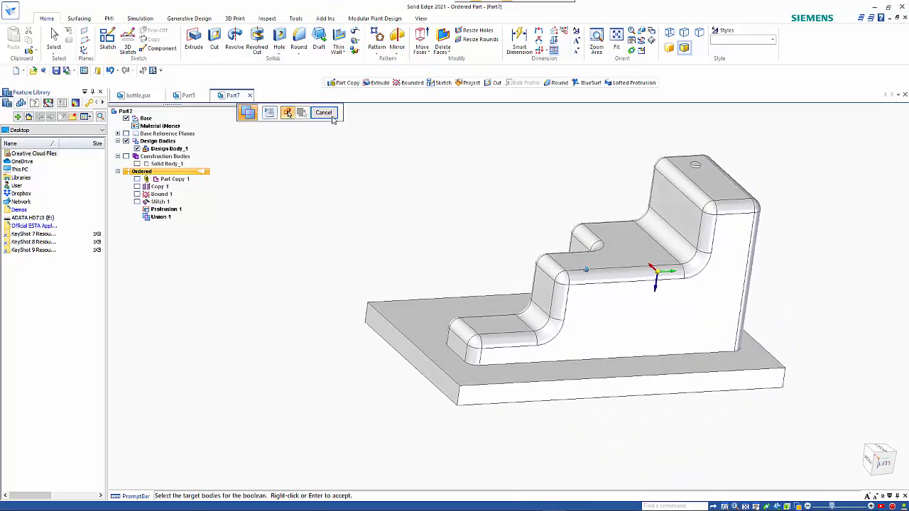
left_click(324, 112)
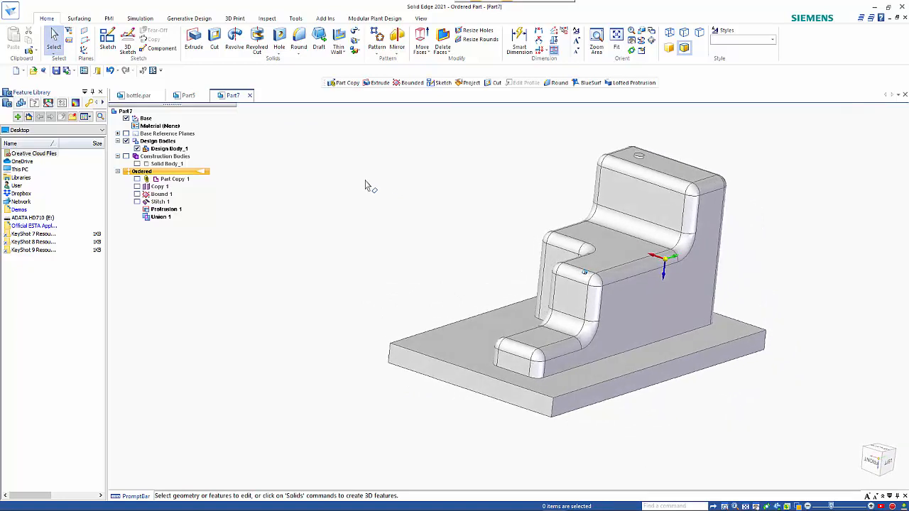
mouse_move(171, 178)
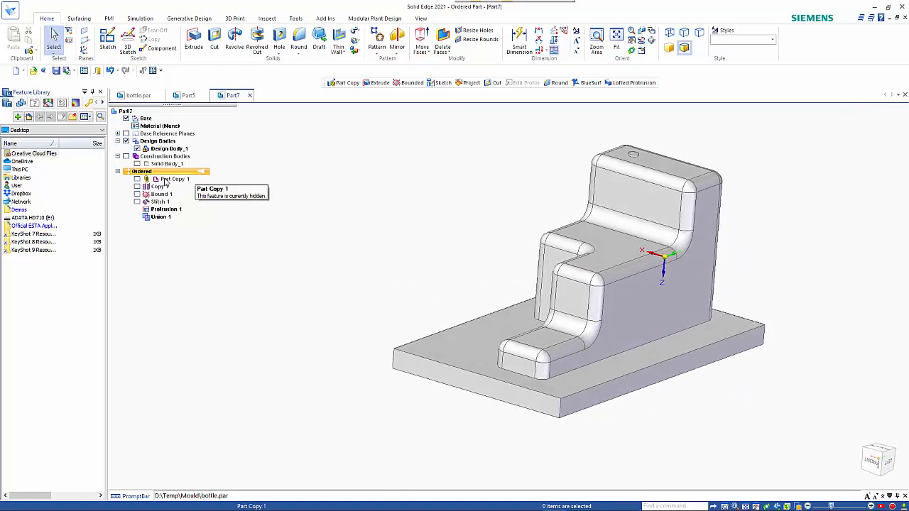